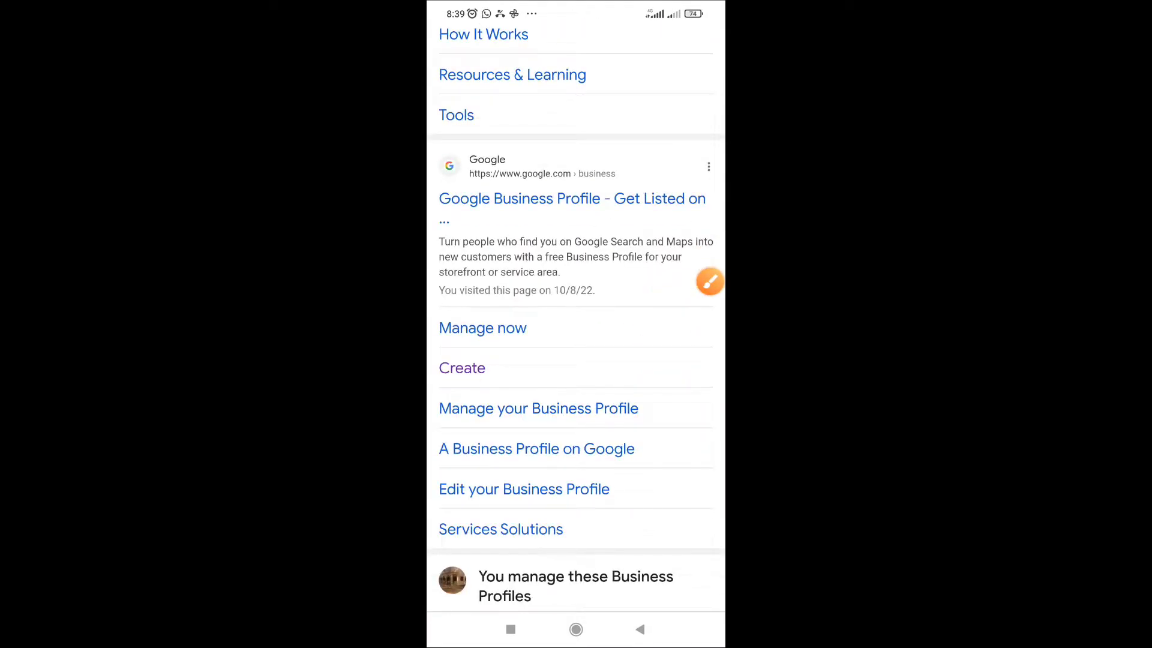
Reach Google's Business Profile Manager page via the 'Manage now' link in the search results
click(709, 280)
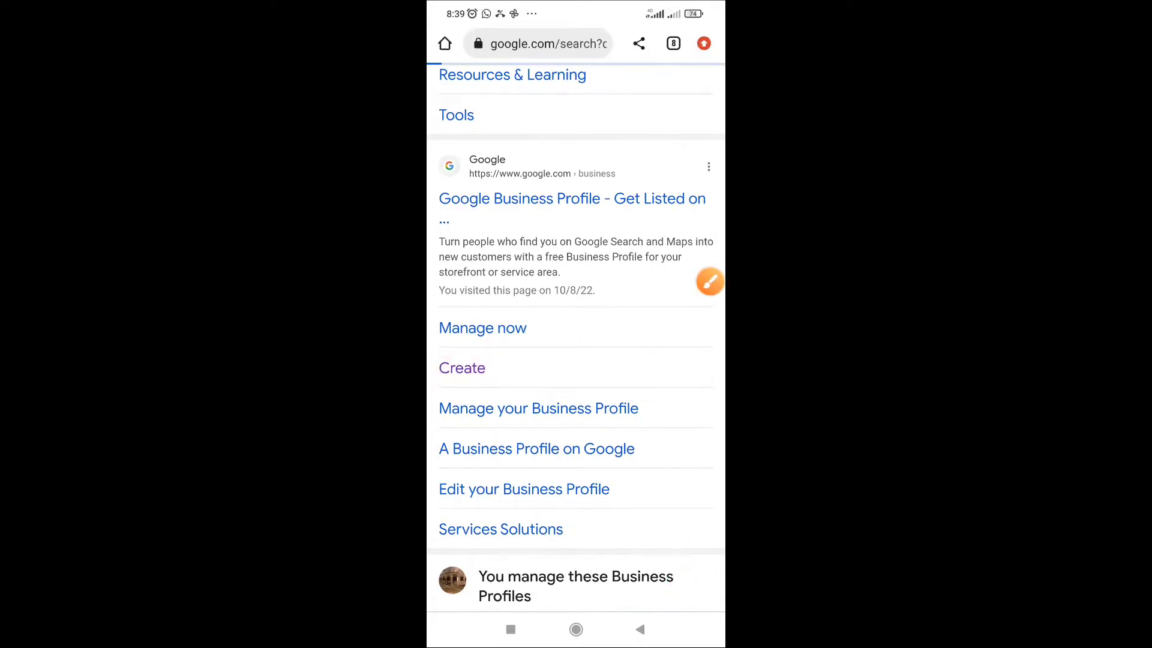
click(483, 328)
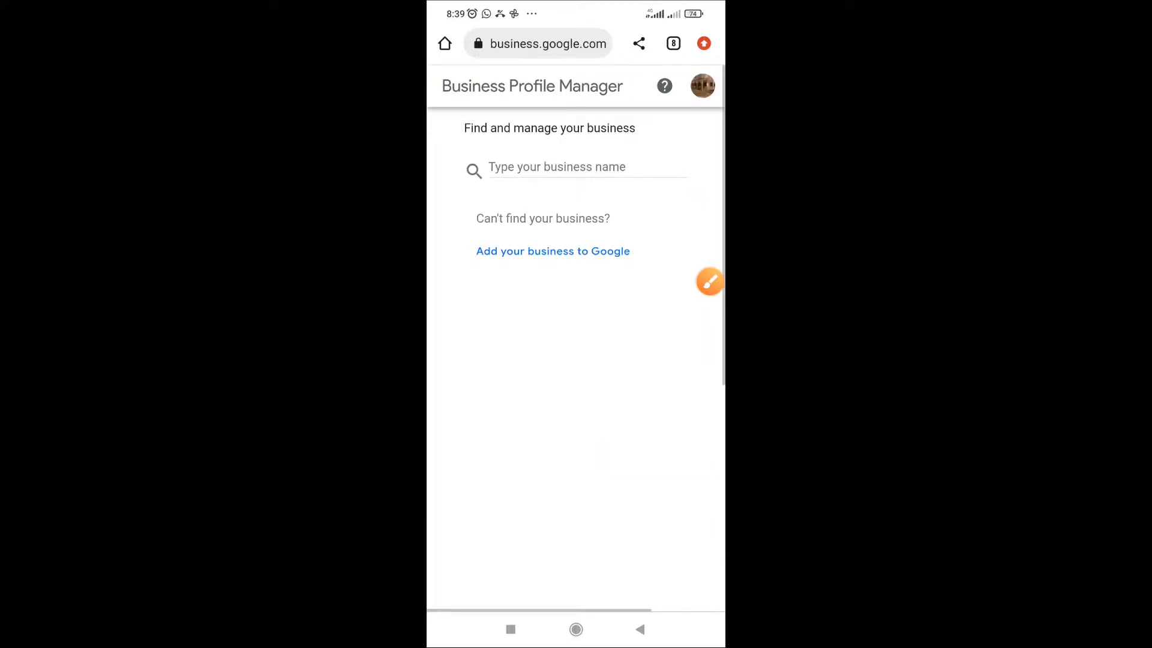
Create a new business named J4PMARKETERS AGENCY in the Marketing agency category and continue
click(581, 167)
text(J)
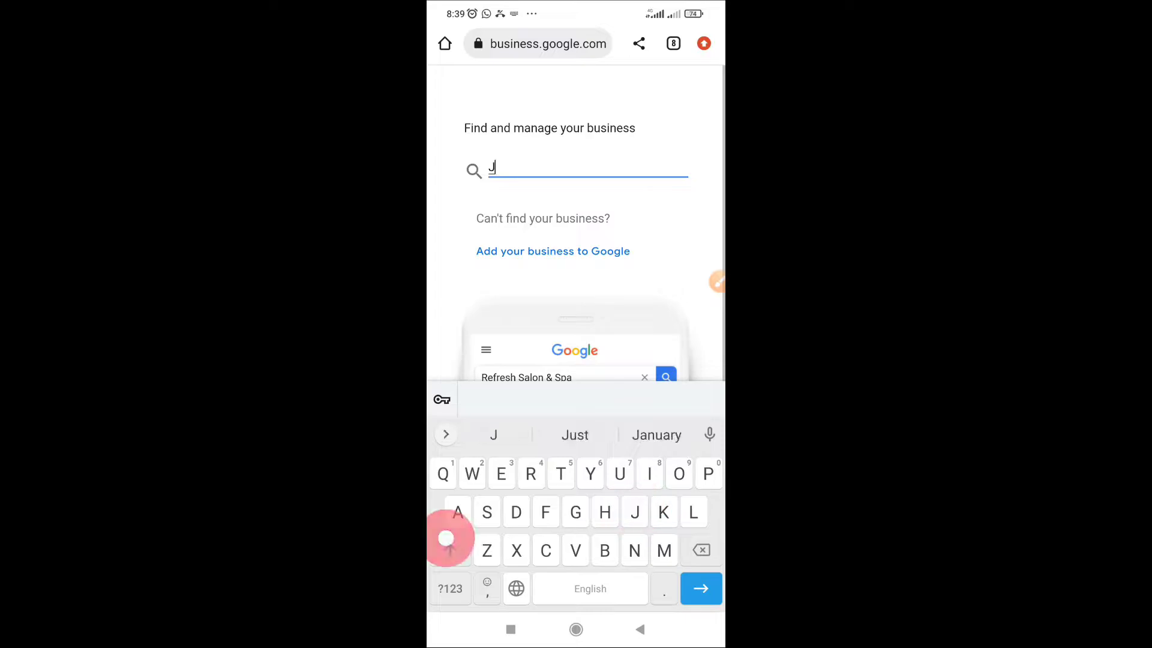
click(451, 589)
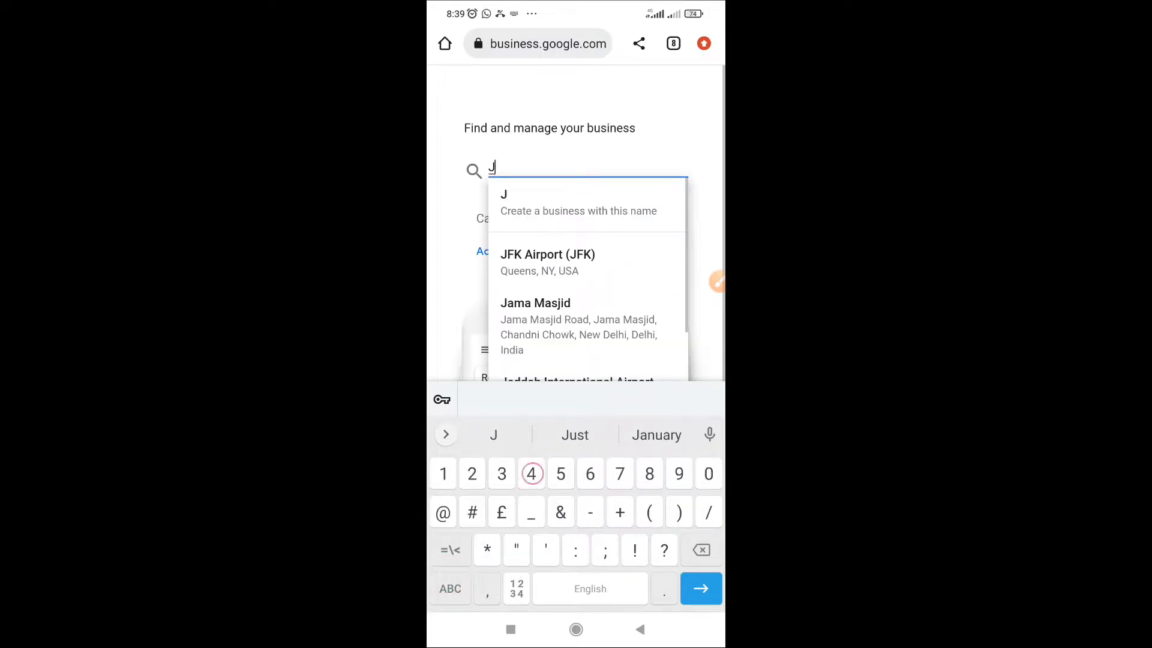
text(4)
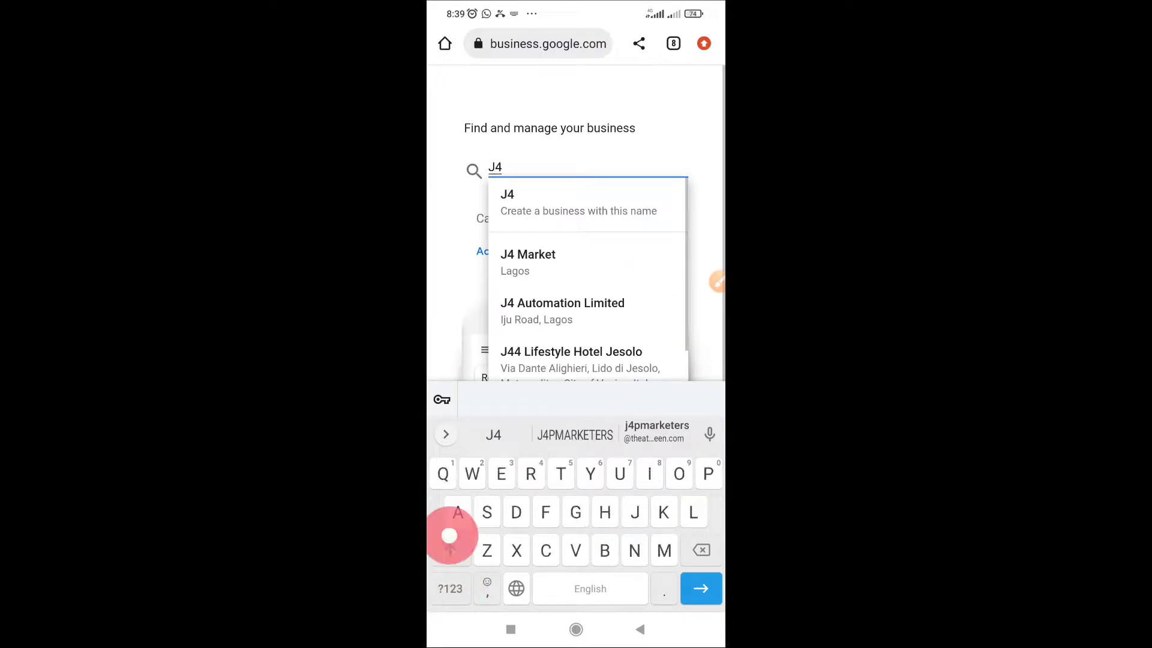
text(P)
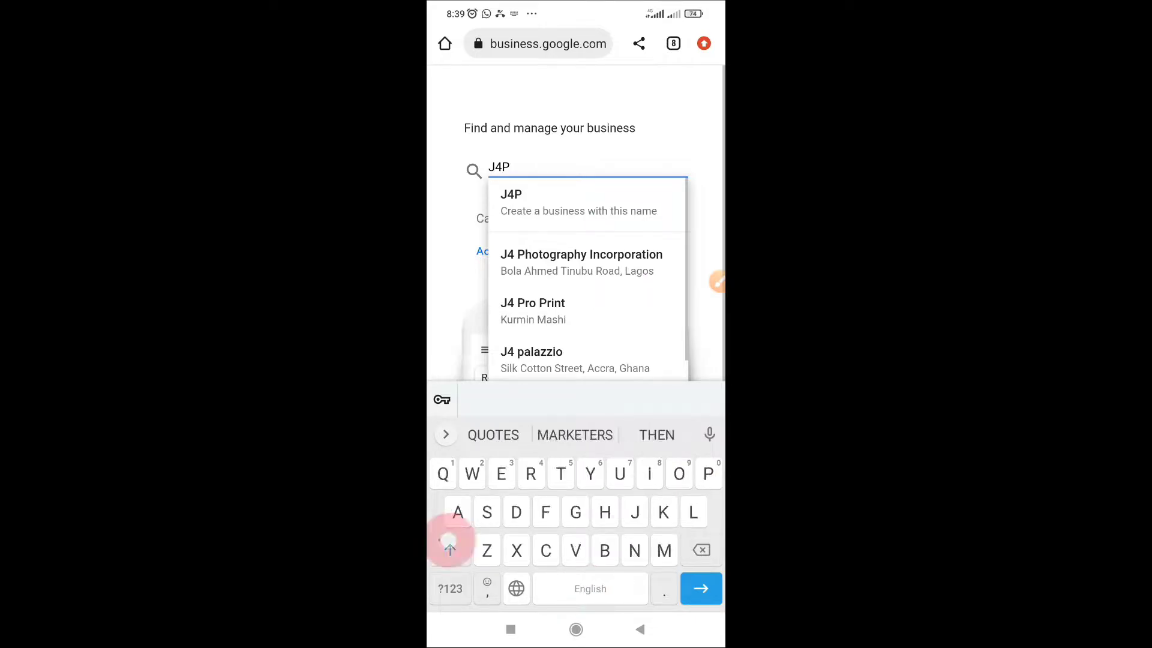
click(579, 203)
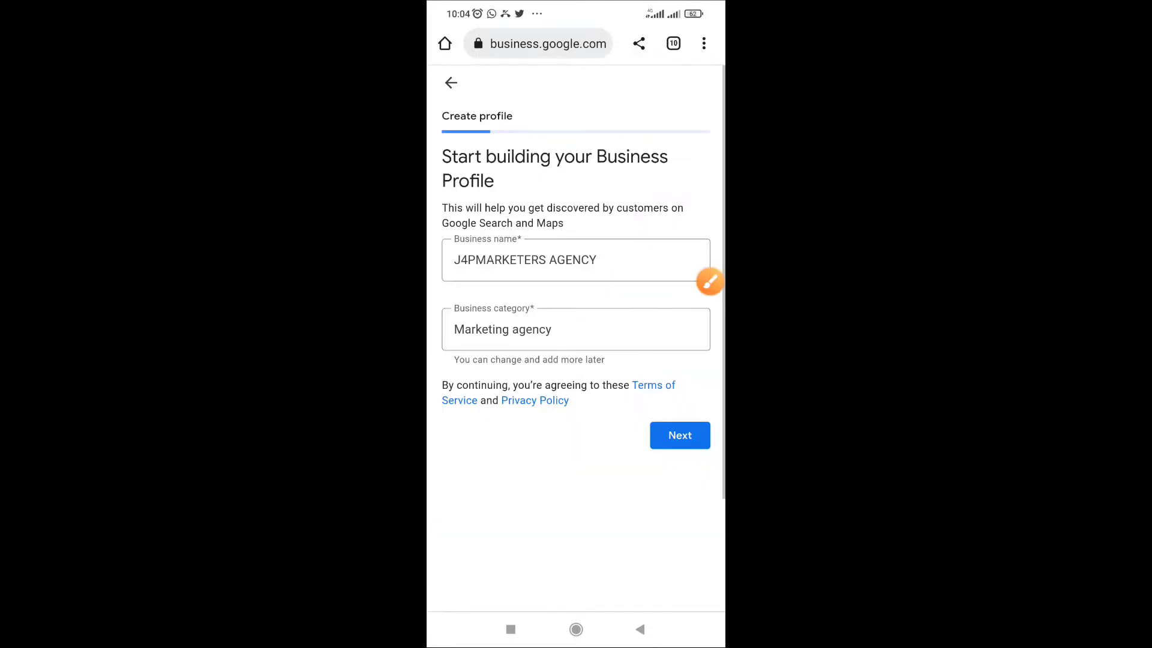
click(680, 435)
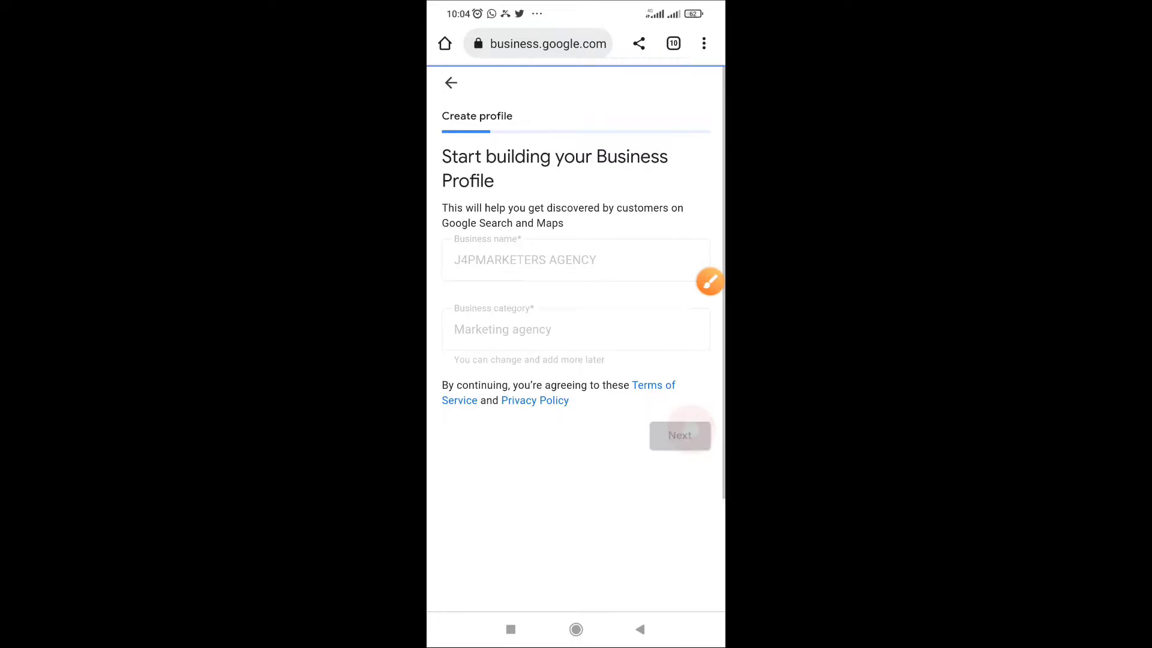
Answer Yes to having a visitable location and continue to the address form
click(679, 434)
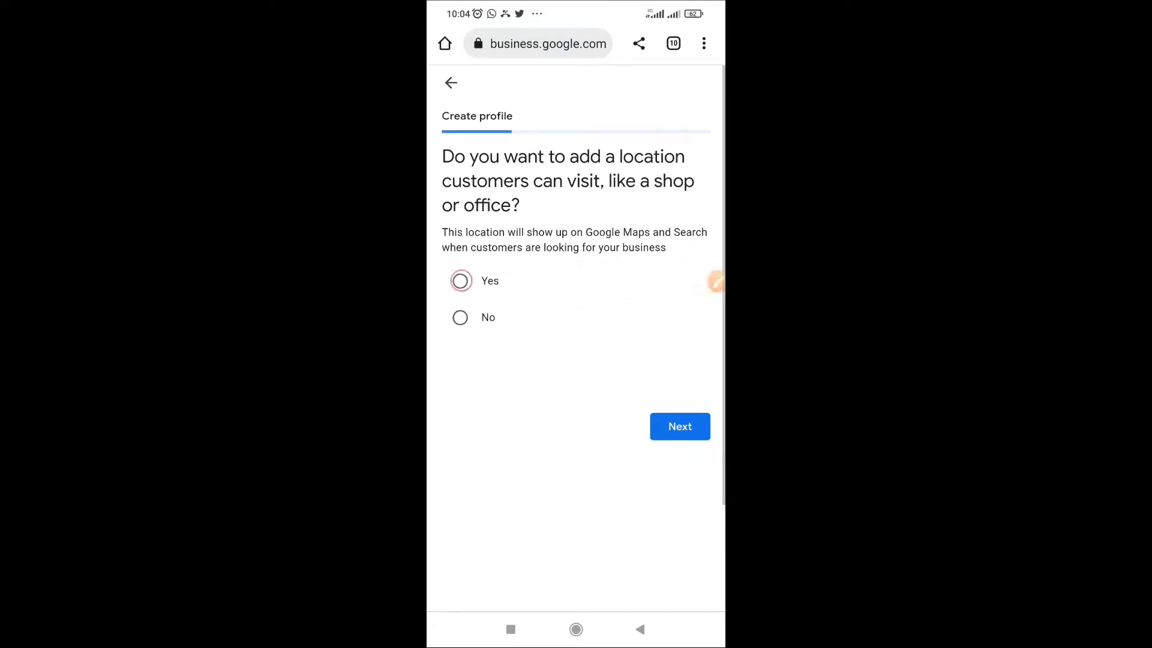
click(459, 281)
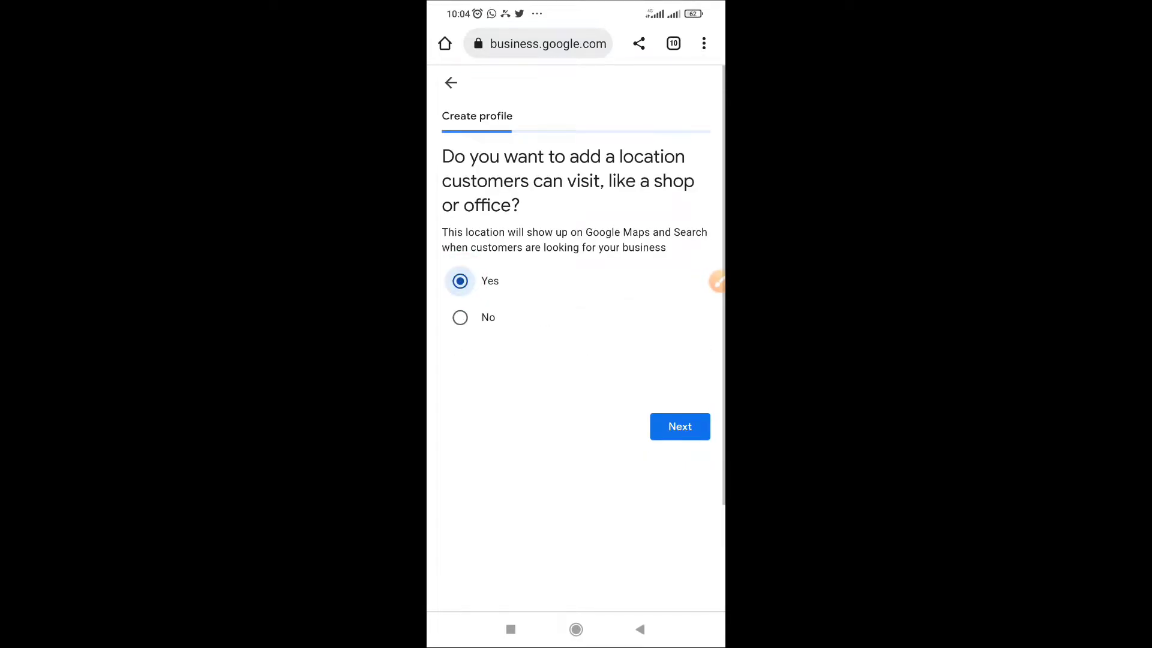
click(680, 426)
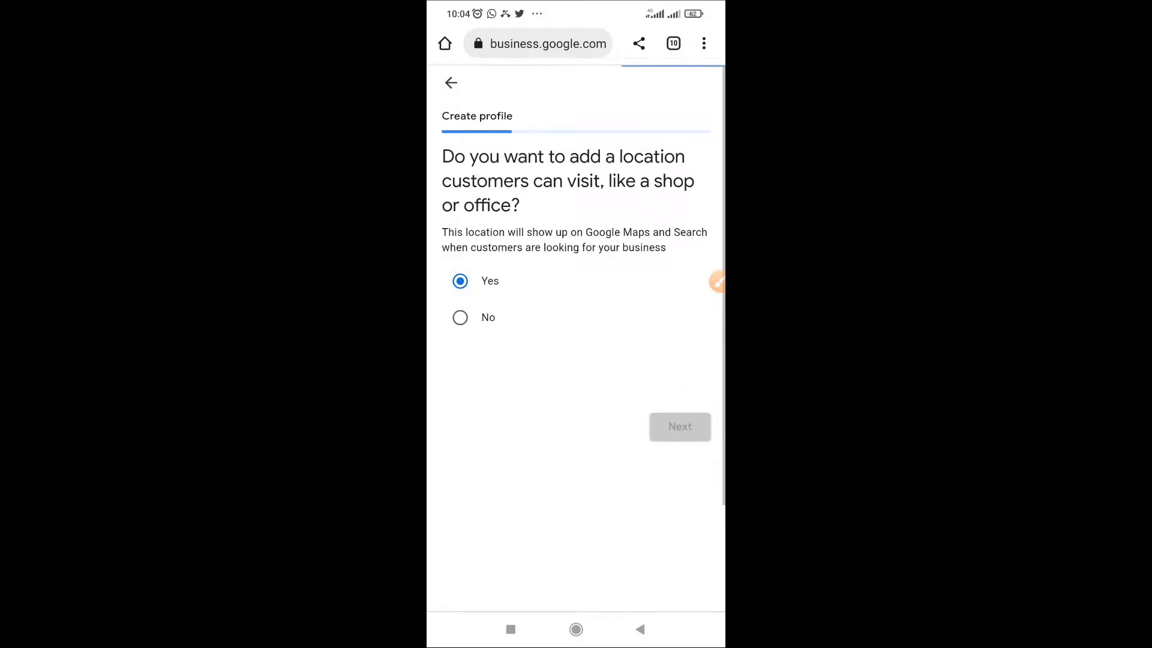
click(680, 426)
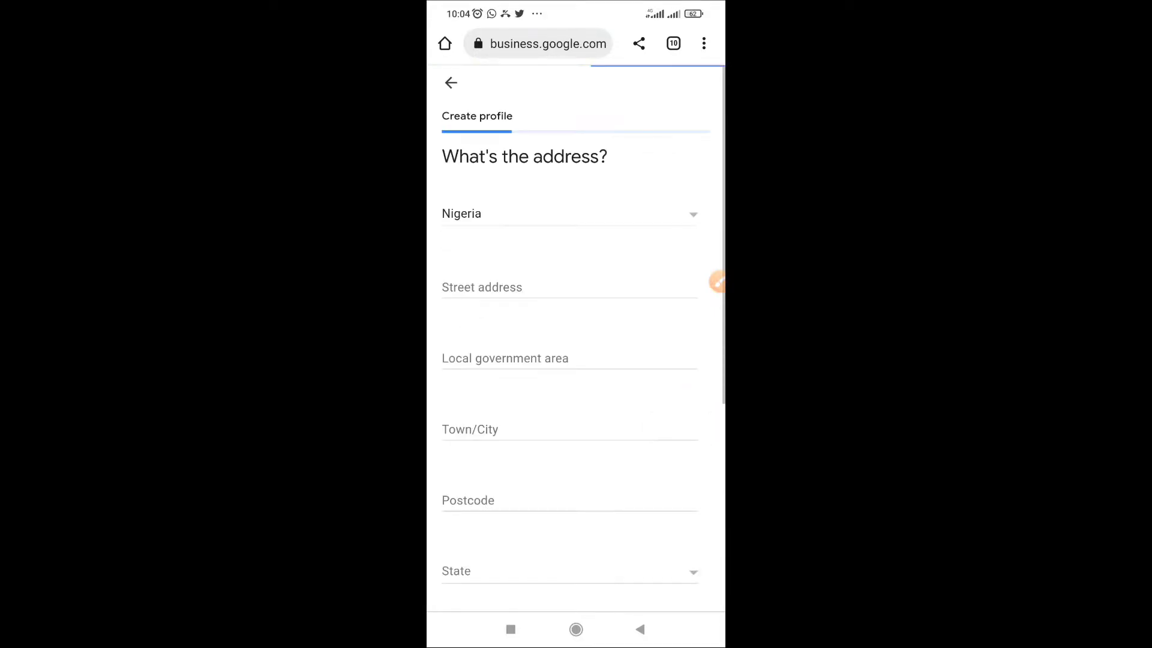
click(569, 287)
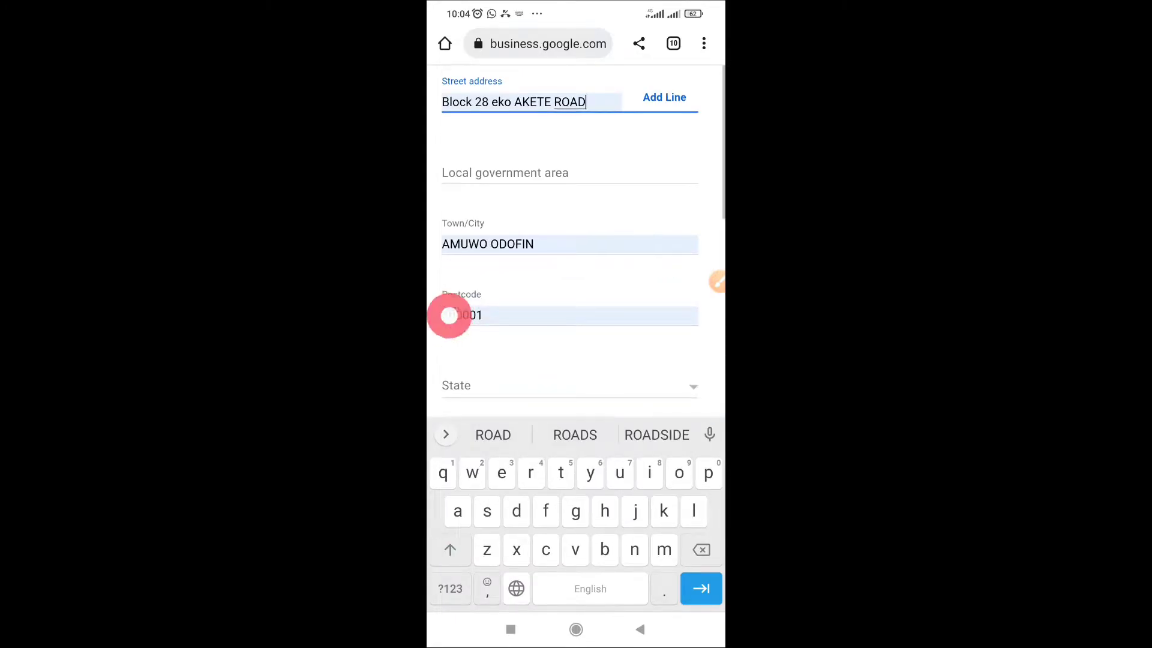
click(569, 386)
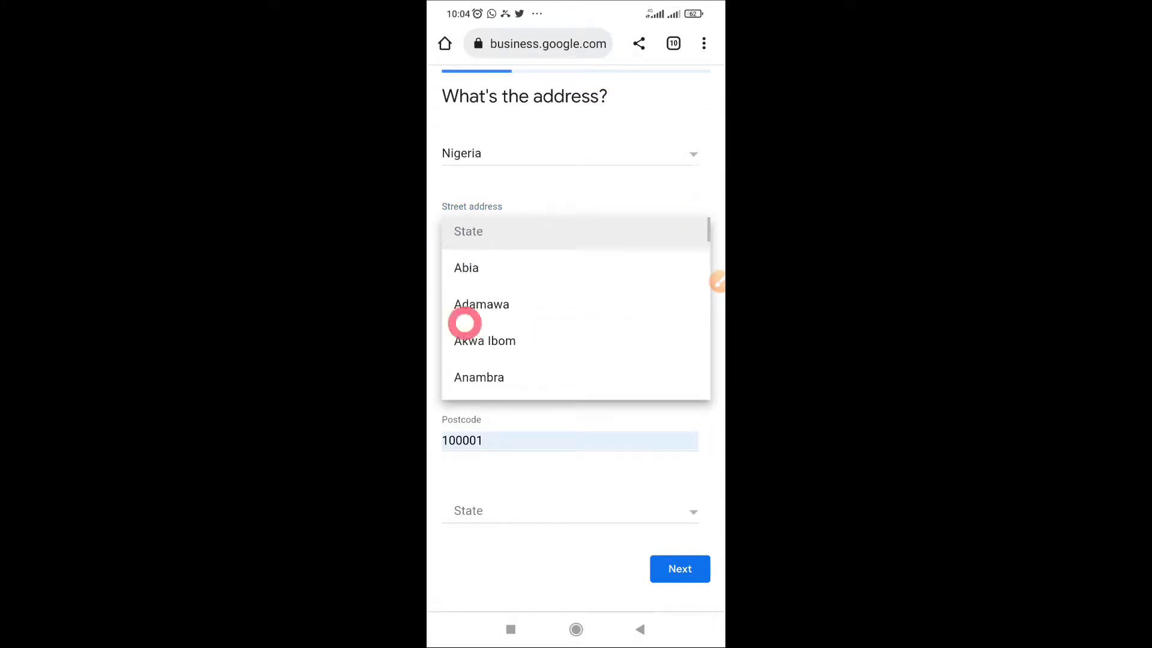
scroll(down, 3)
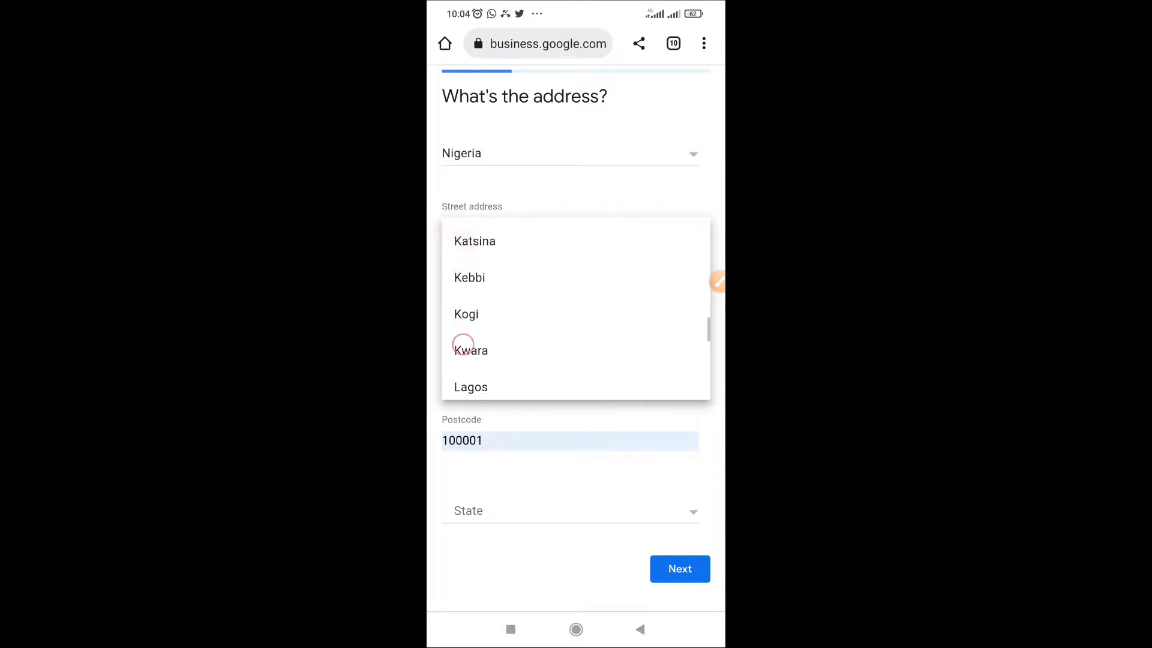
click(470, 388)
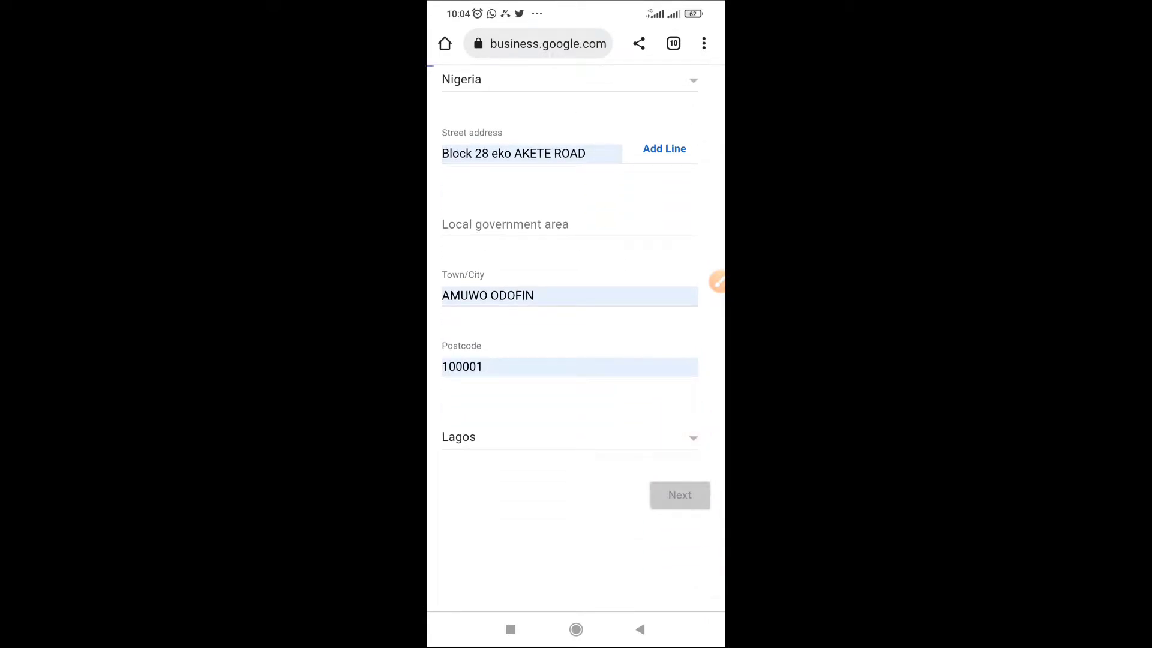
click(680, 495)
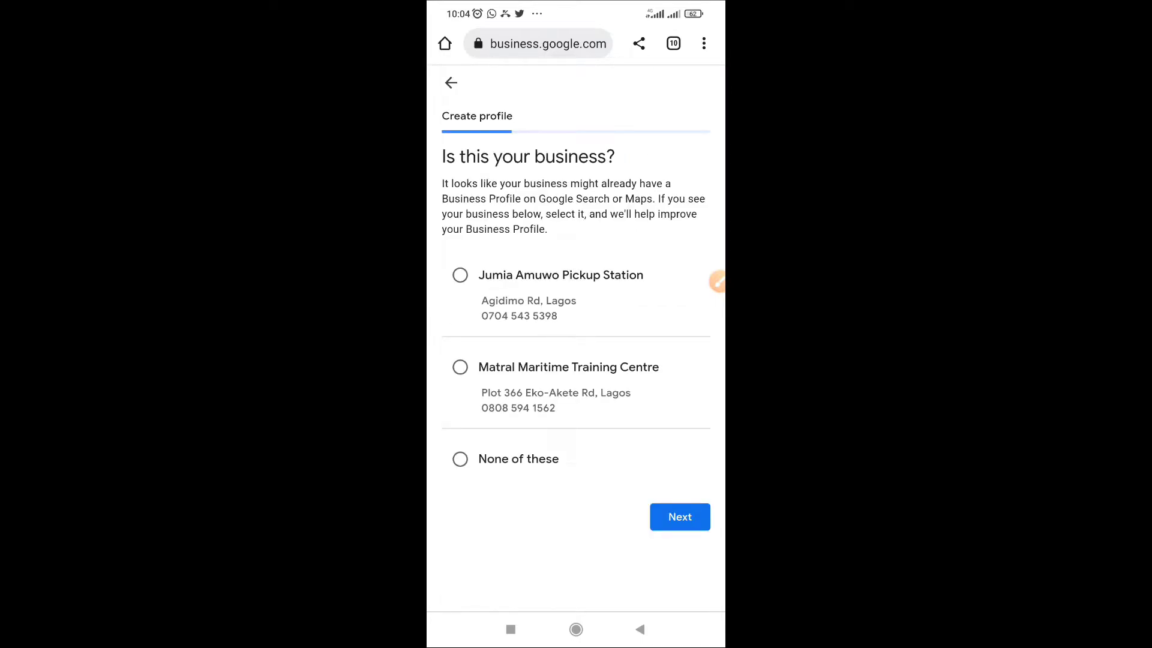
Choose 'None of these' on the existing-business list and continue to the map
click(460, 459)
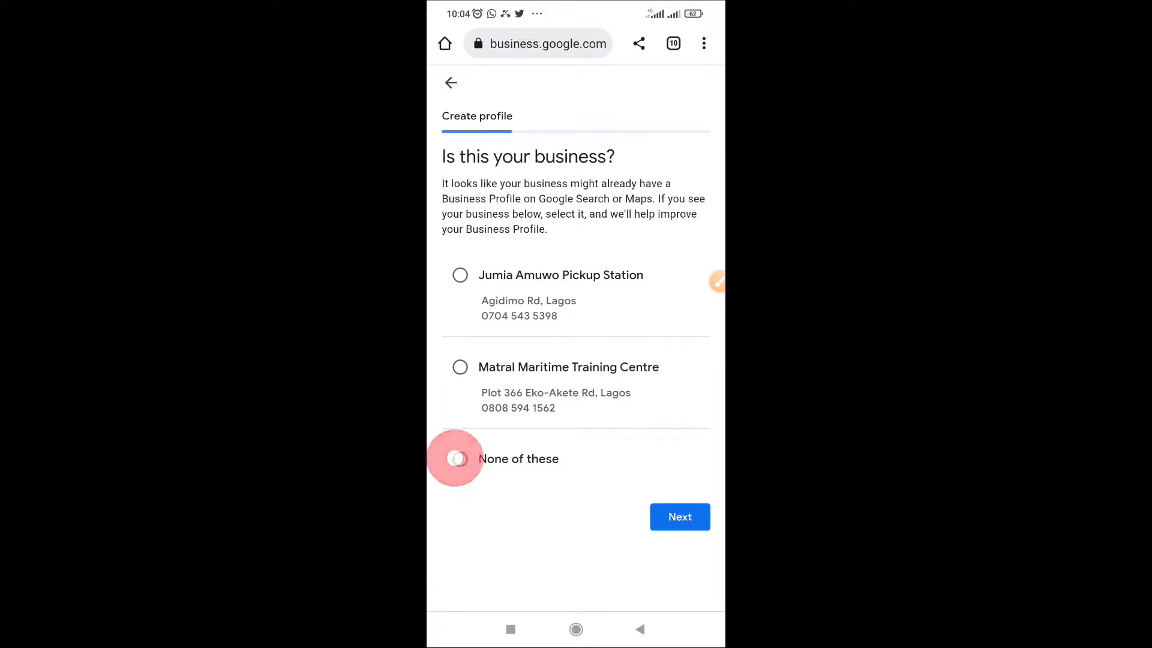
click(460, 458)
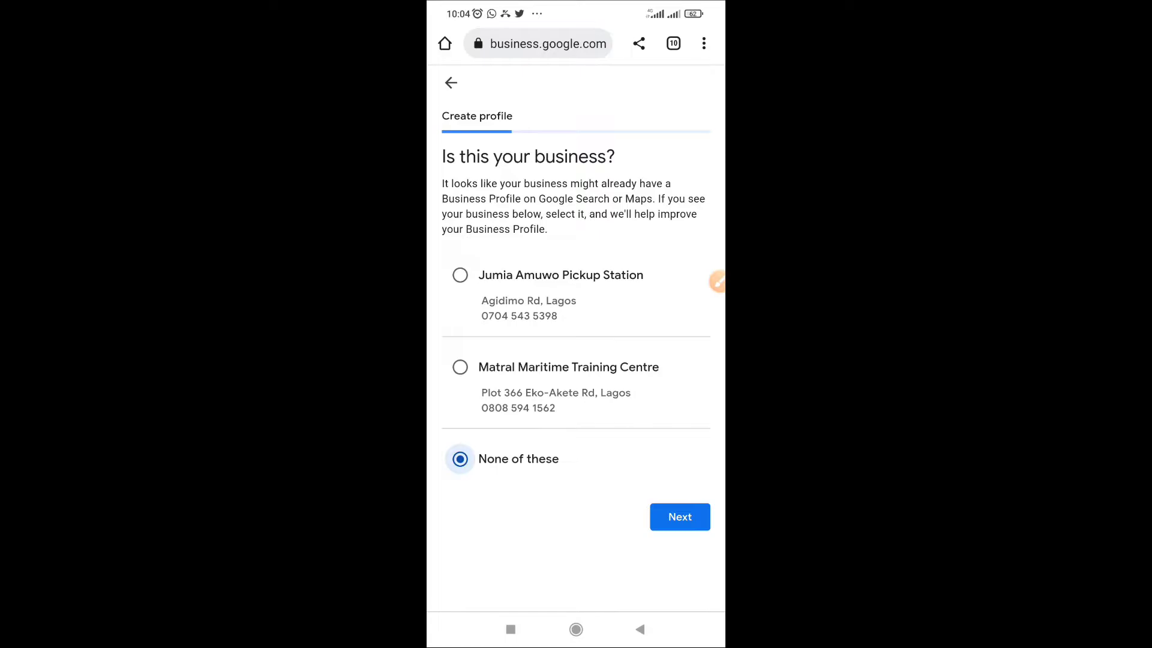
click(680, 516)
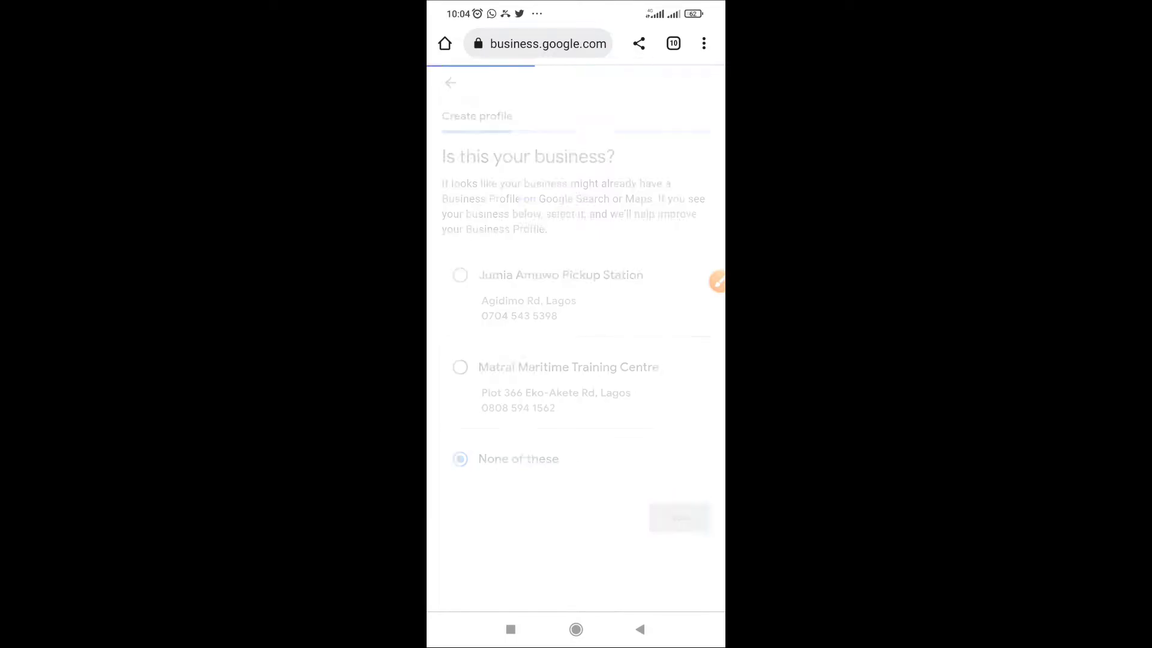
click(679, 516)
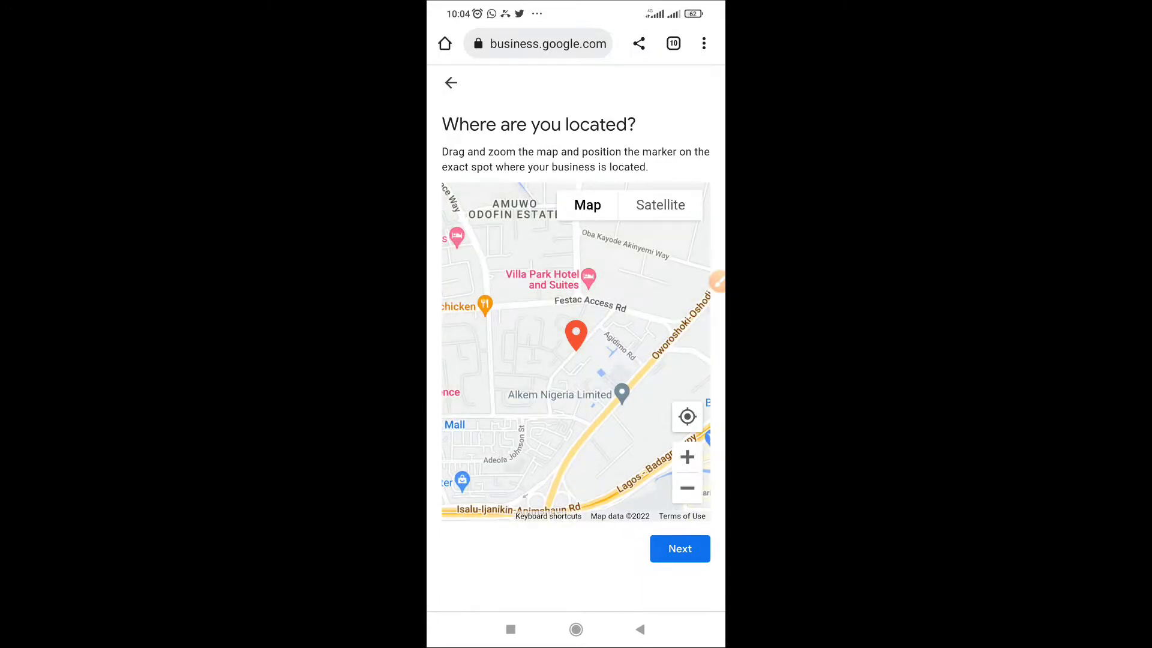
Place the red marker on the business spot near Eko-Akete Road and confirm the location
scroll(down, 3)
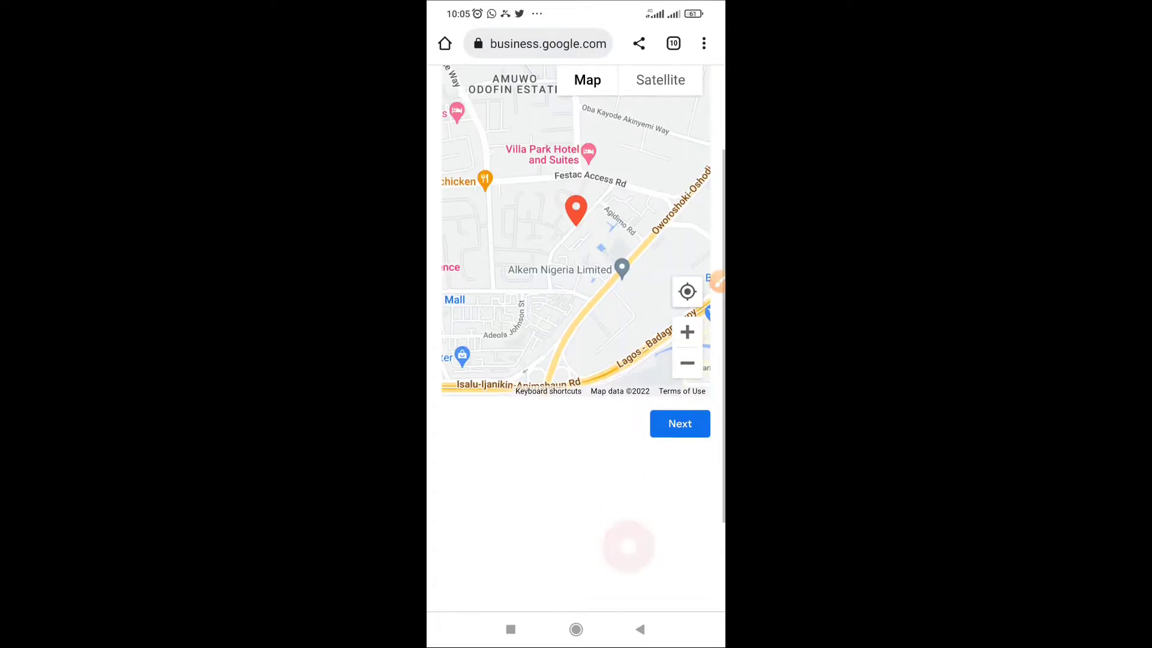
scroll(up, 3)
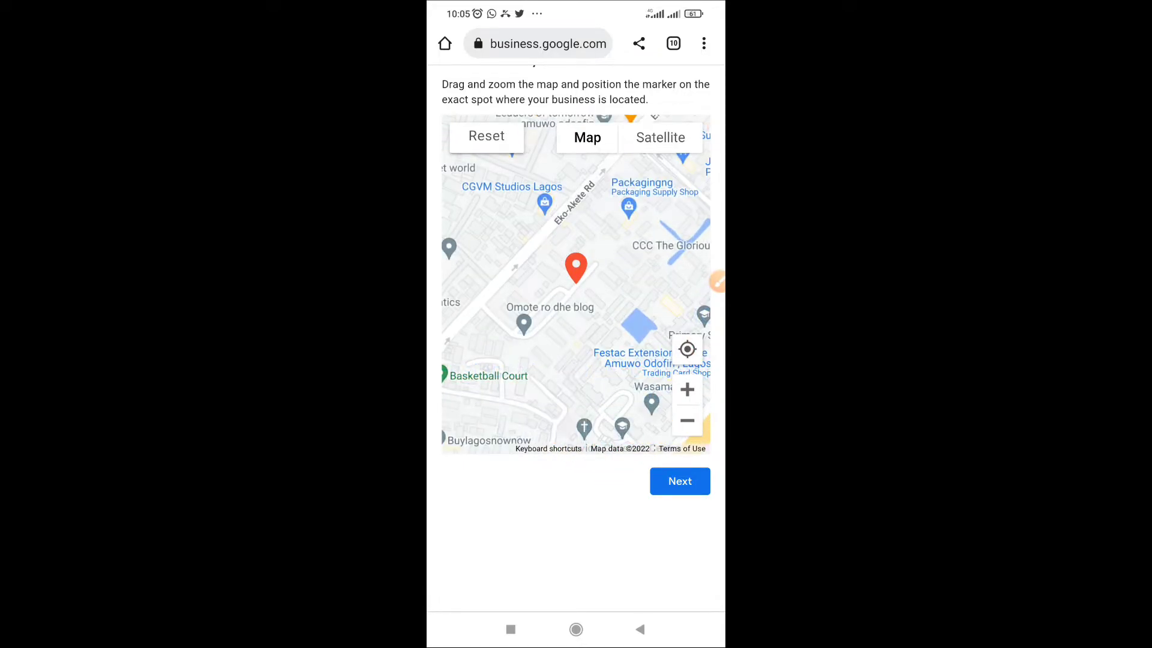
click(662, 356)
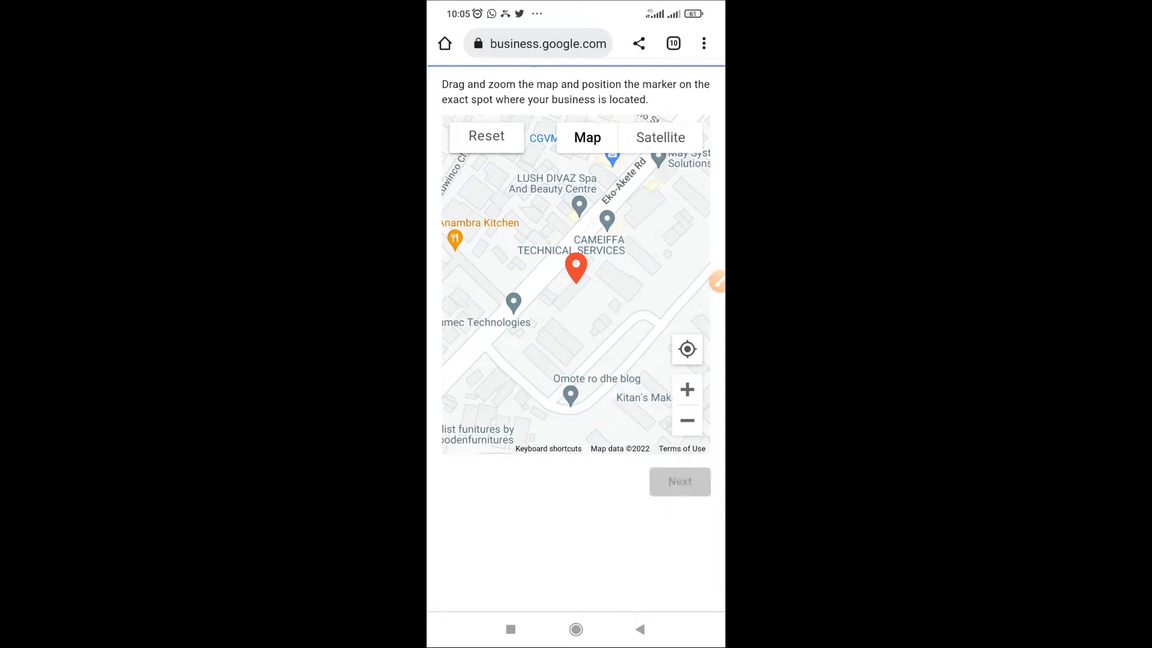
click(679, 481)
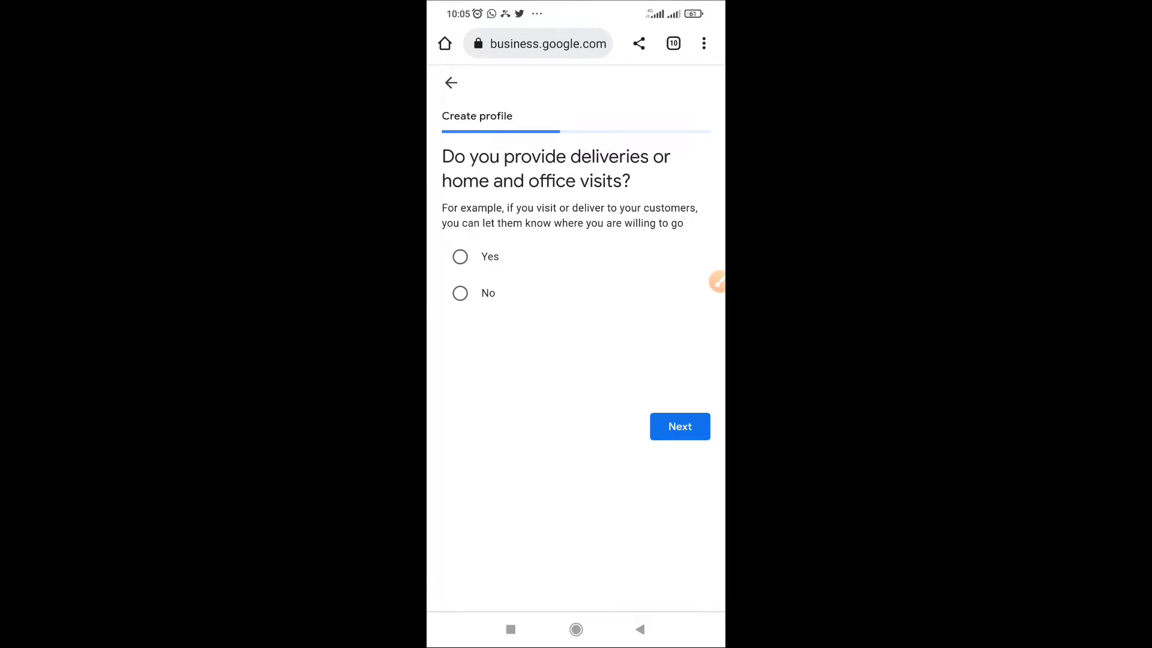
Answer No to deliveries or home and office visits and continue to contact info
click(459, 293)
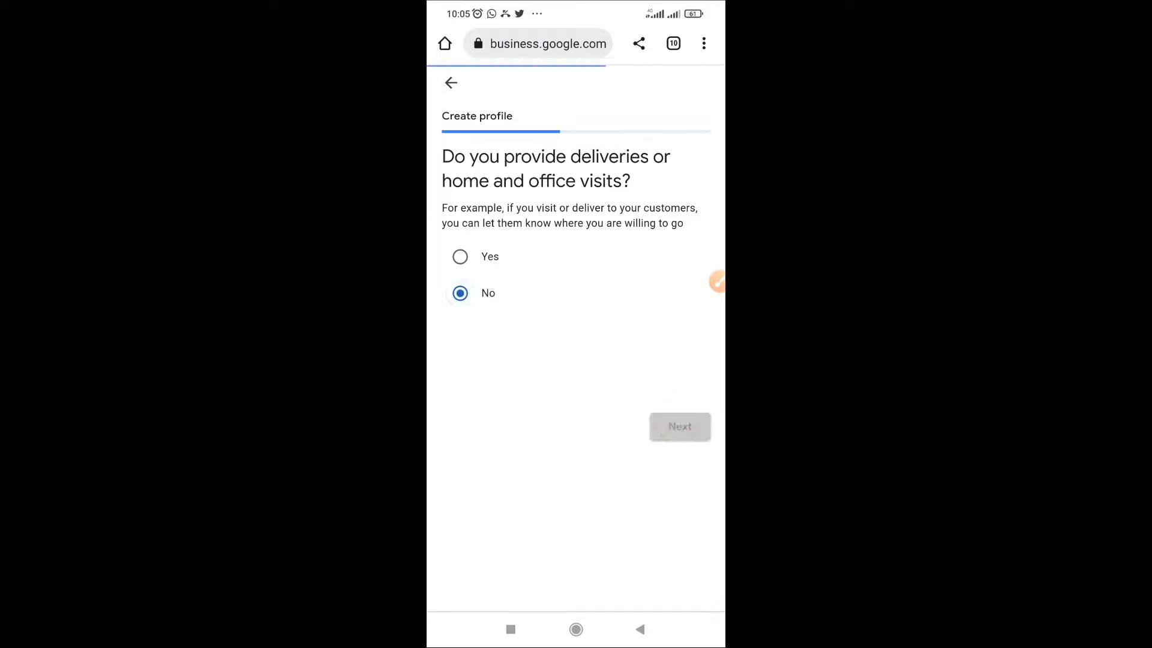
click(679, 427)
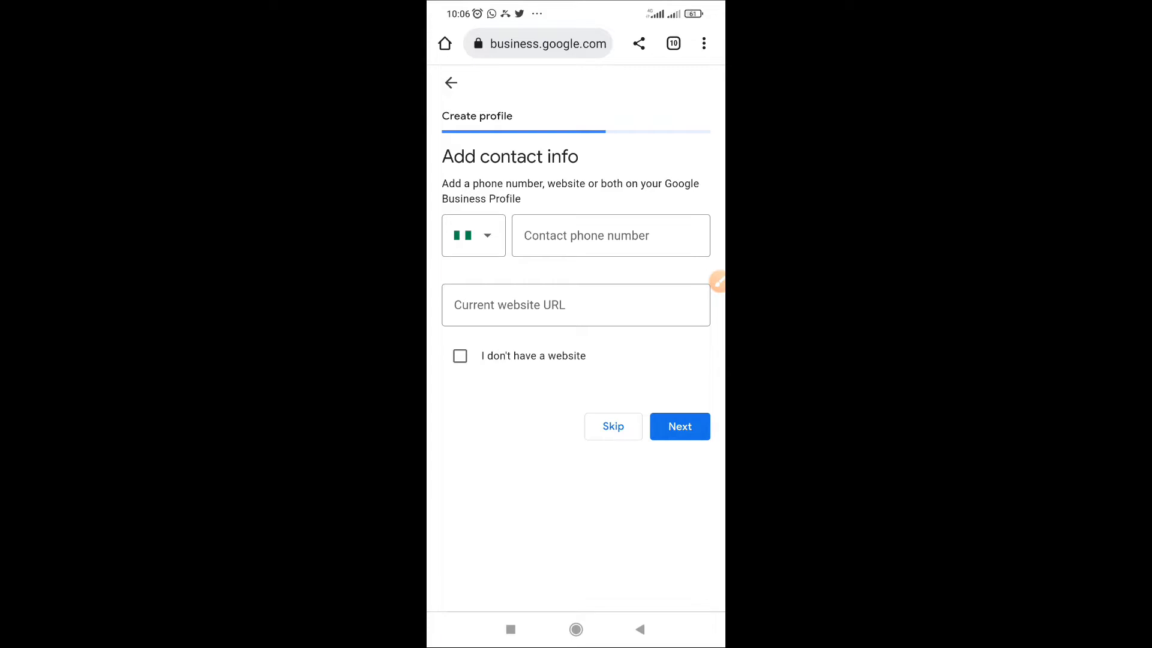
Enter the contact phone number, mark 'I don't have a website', and submit the contact info
click(610, 235)
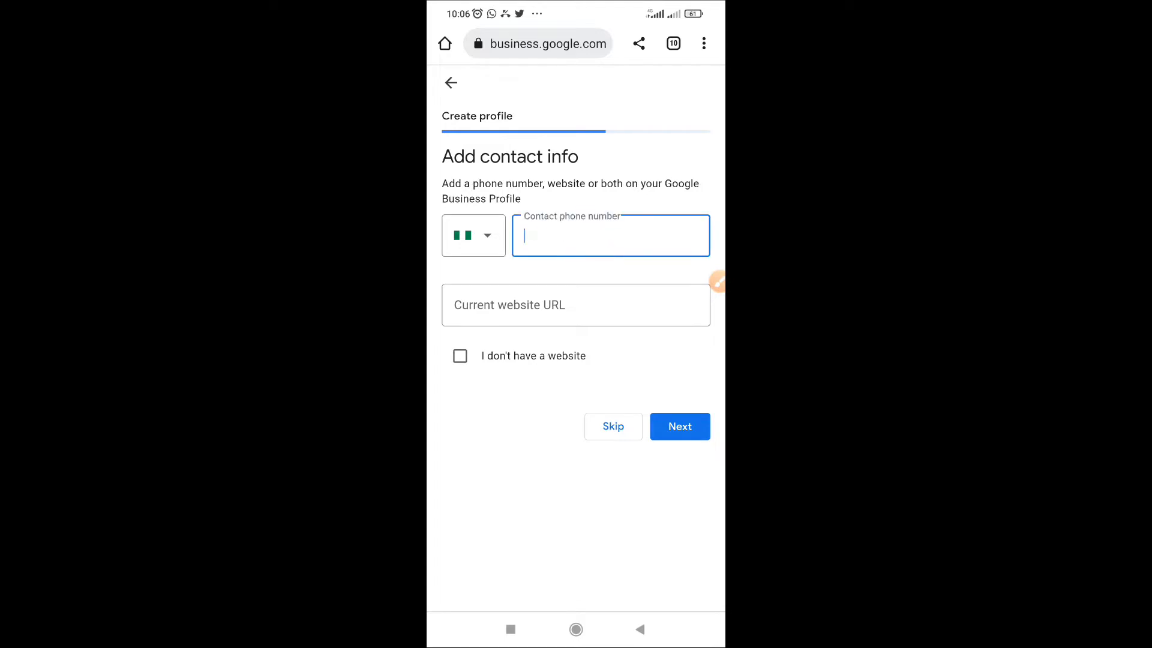
click(610, 235)
text(0913)
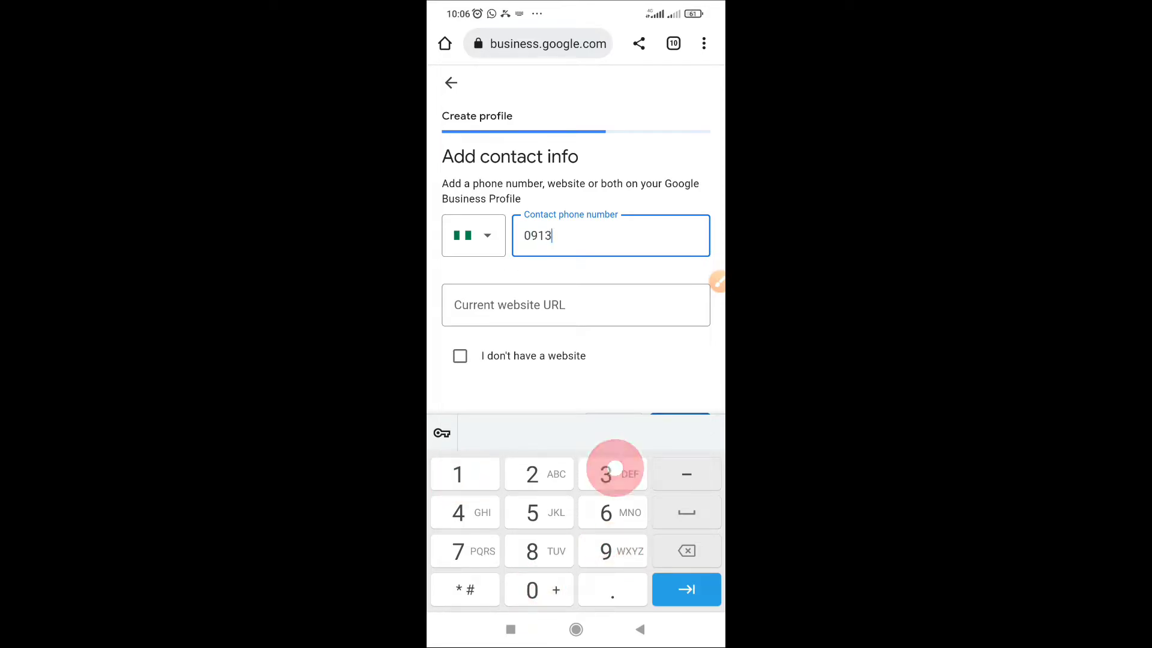
text(49)
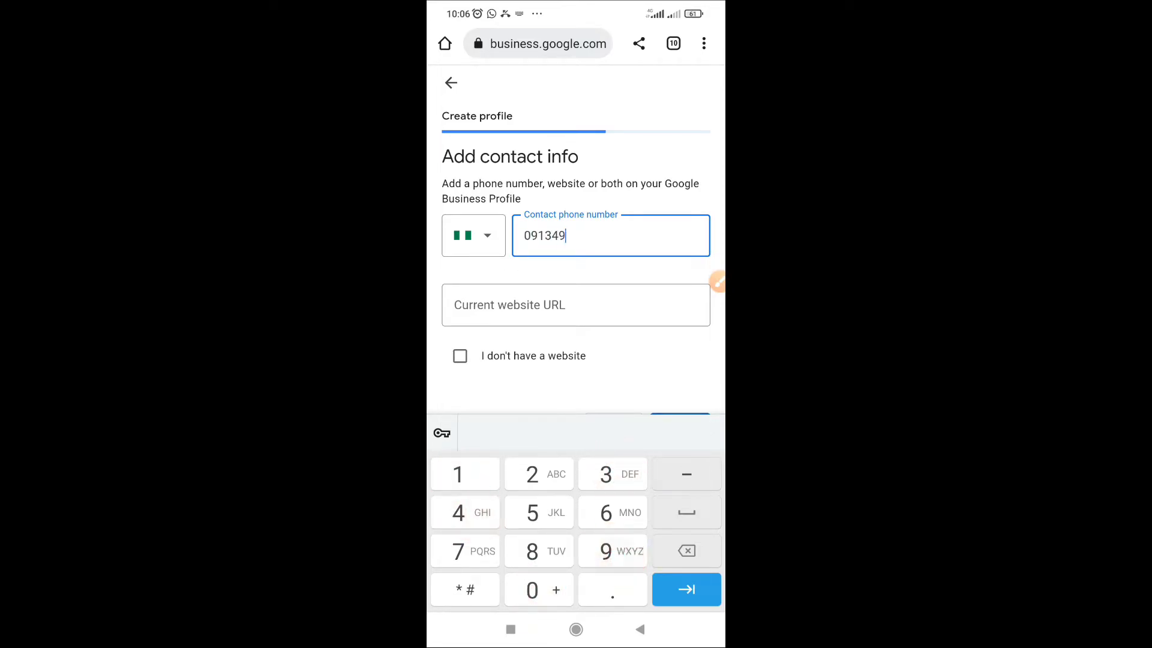
text(78609)
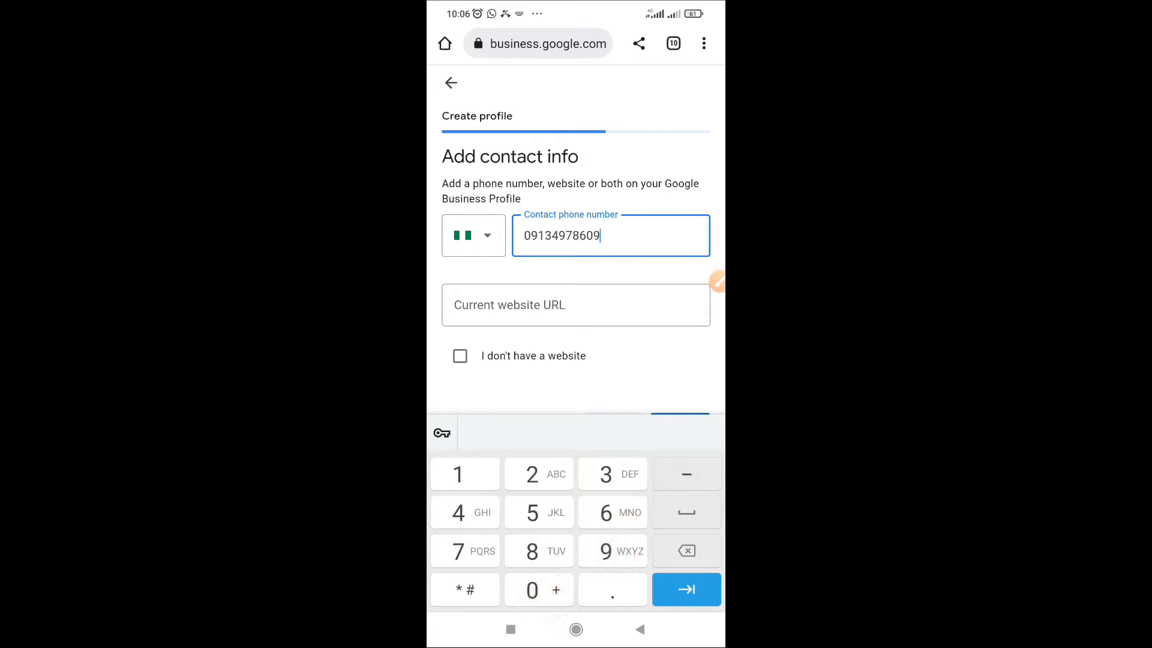
click(460, 355)
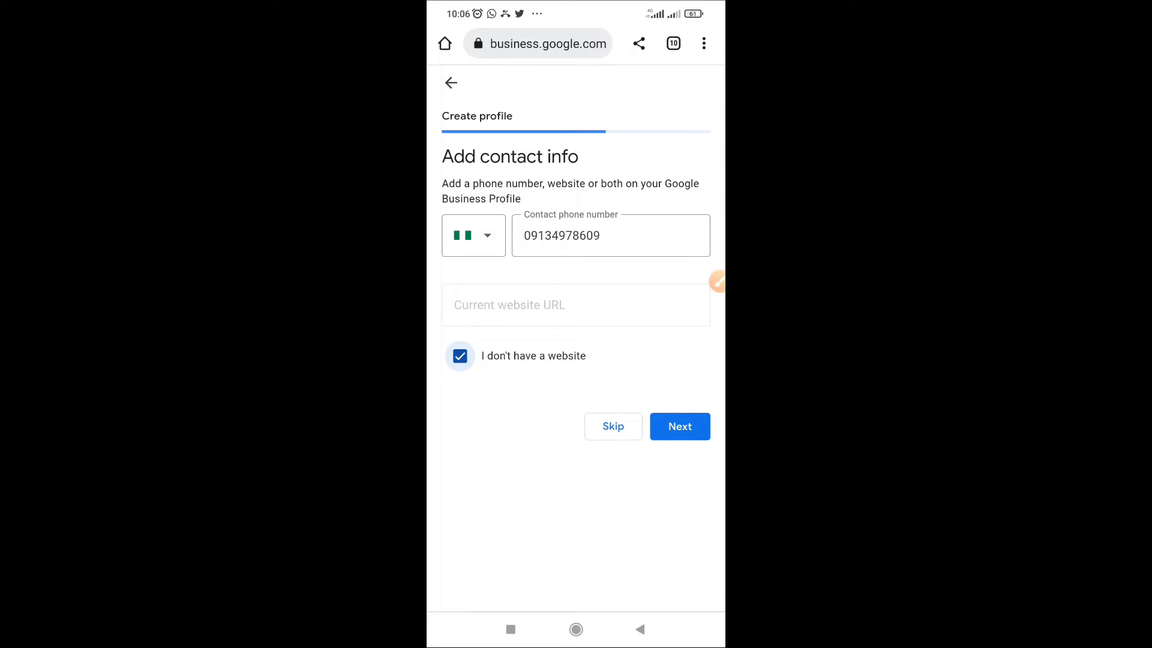
click(680, 426)
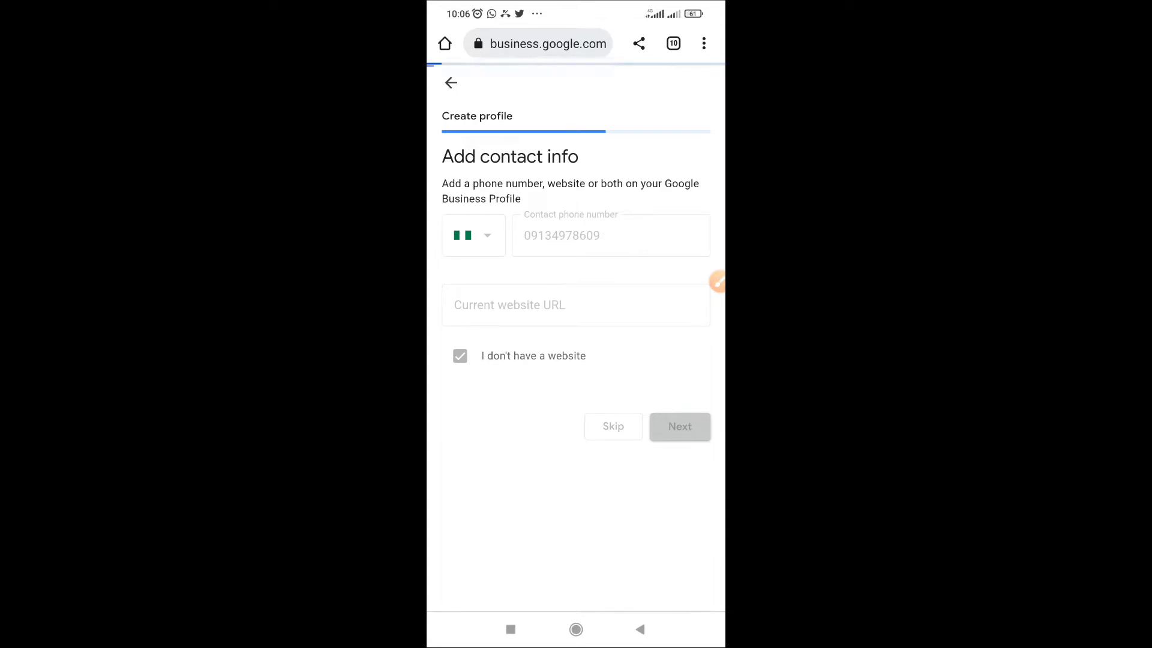
click(679, 426)
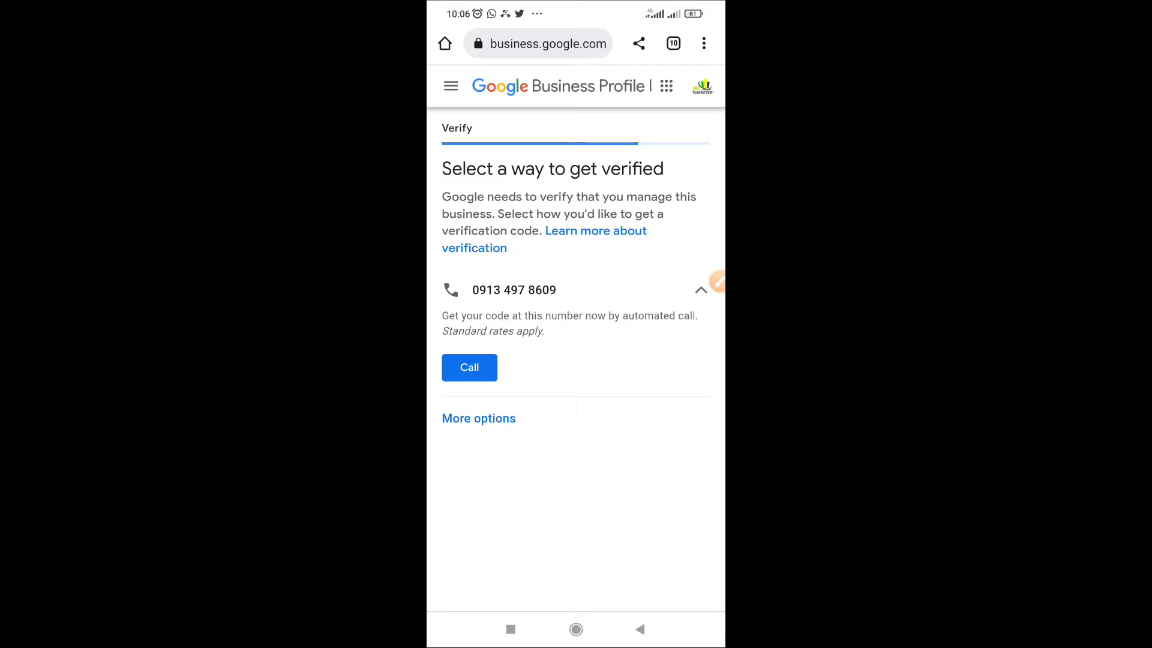
Request the verification code by automated Call to the business number
click(470, 368)
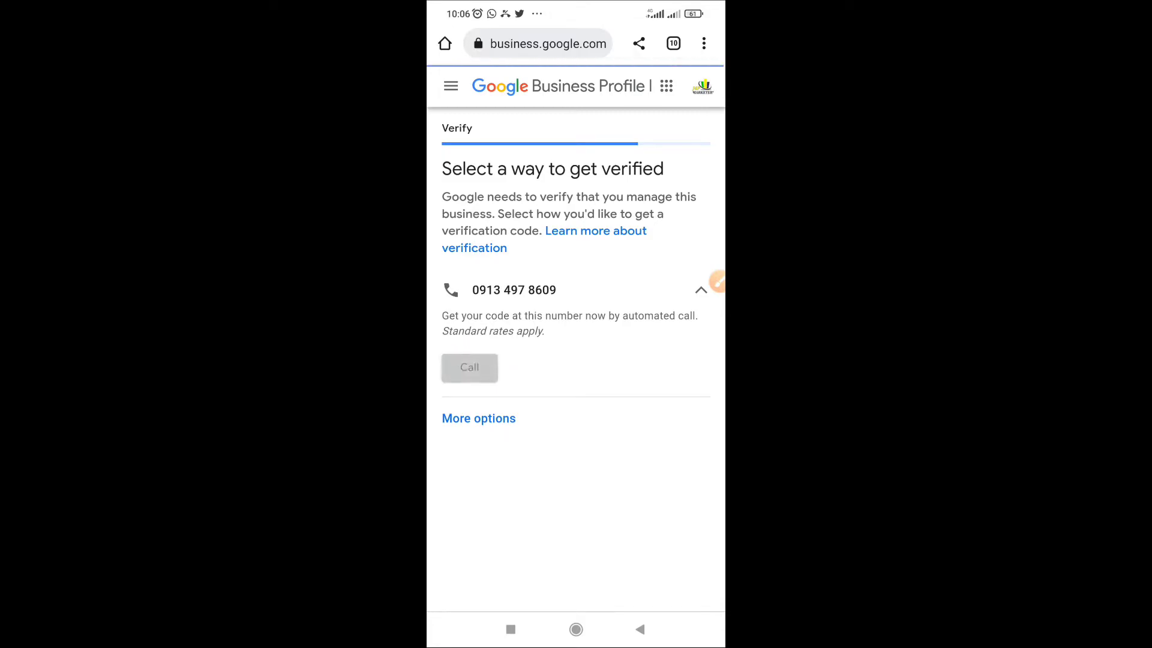
click(469, 367)
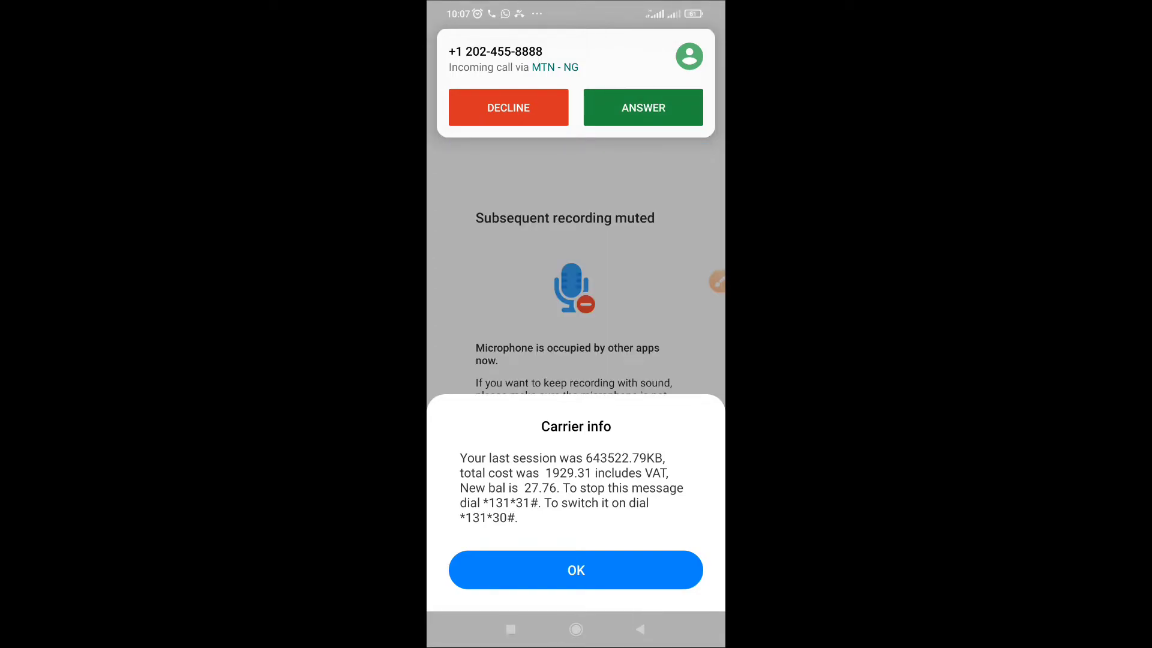
Answer the verification call, dismiss the carrier and recording popups, and return to the code entry page
click(642, 107)
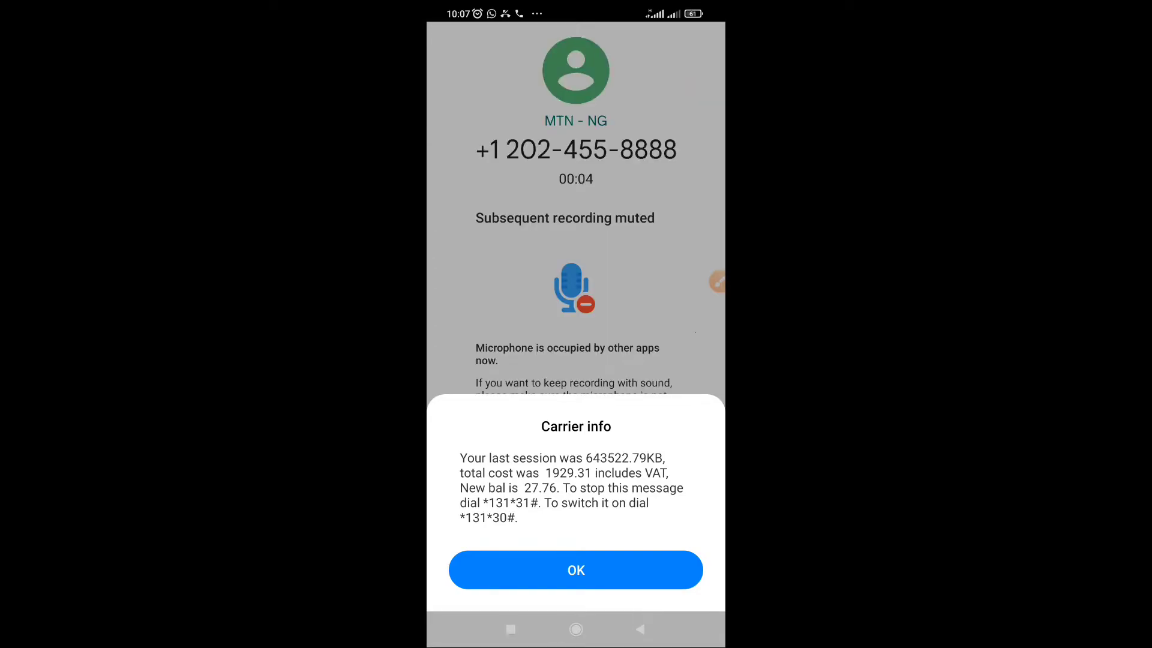
click(577, 569)
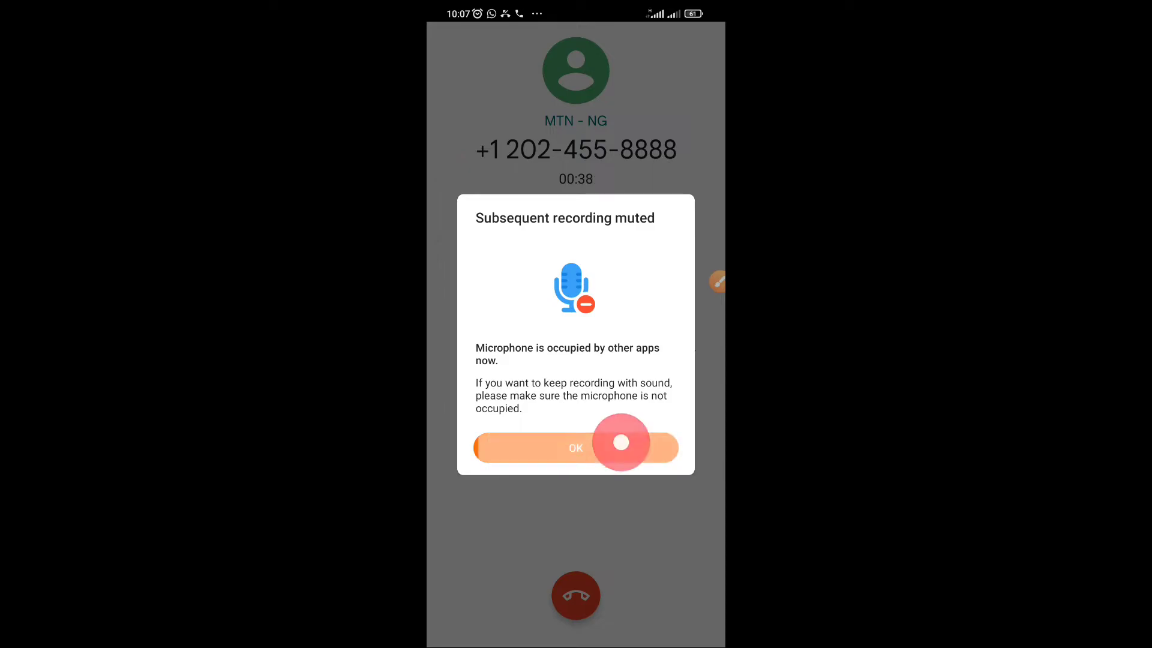
click(575, 448)
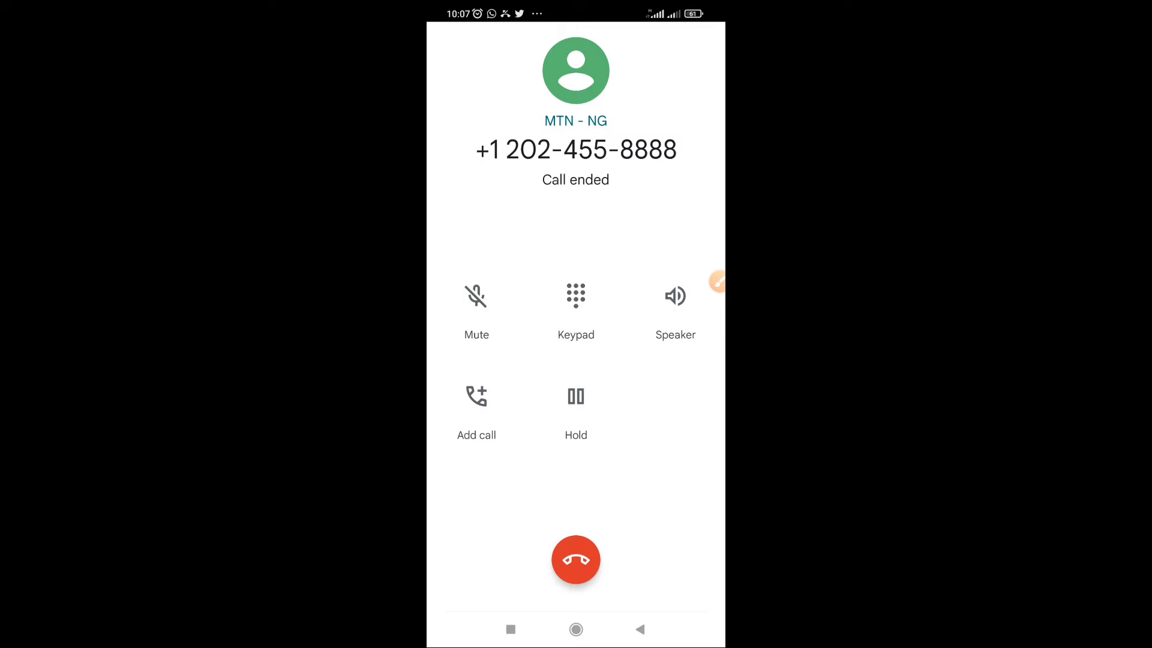
click(576, 559)
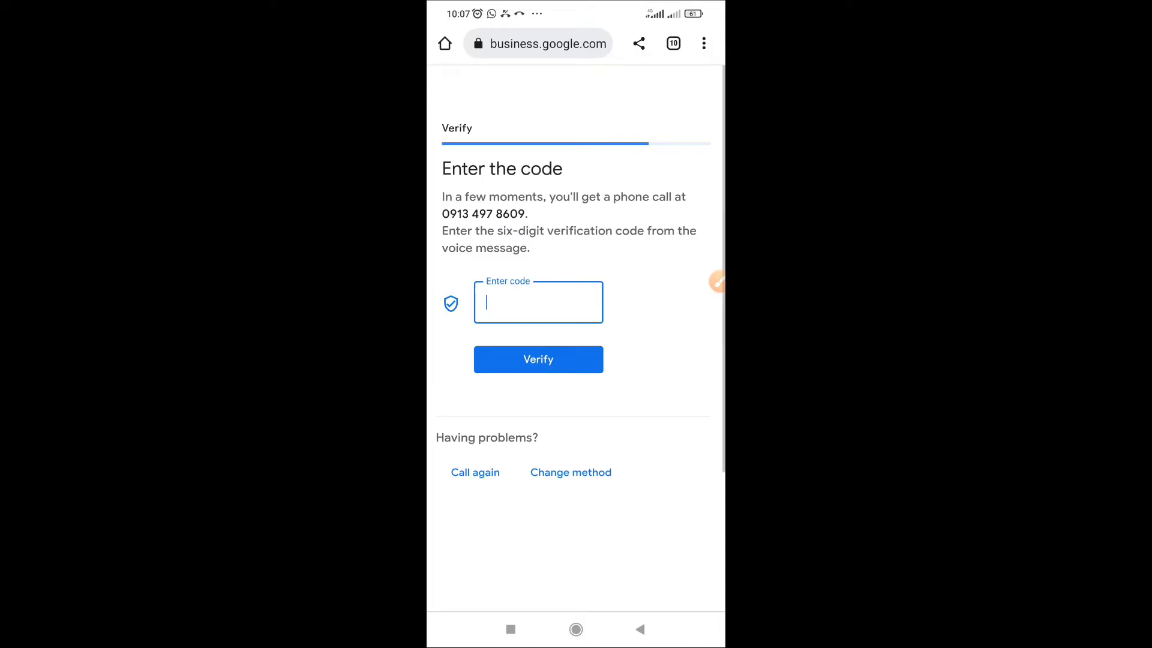
Enter the six-digit call code, verify it and continue past the accepted message
click(537, 301)
text(745)
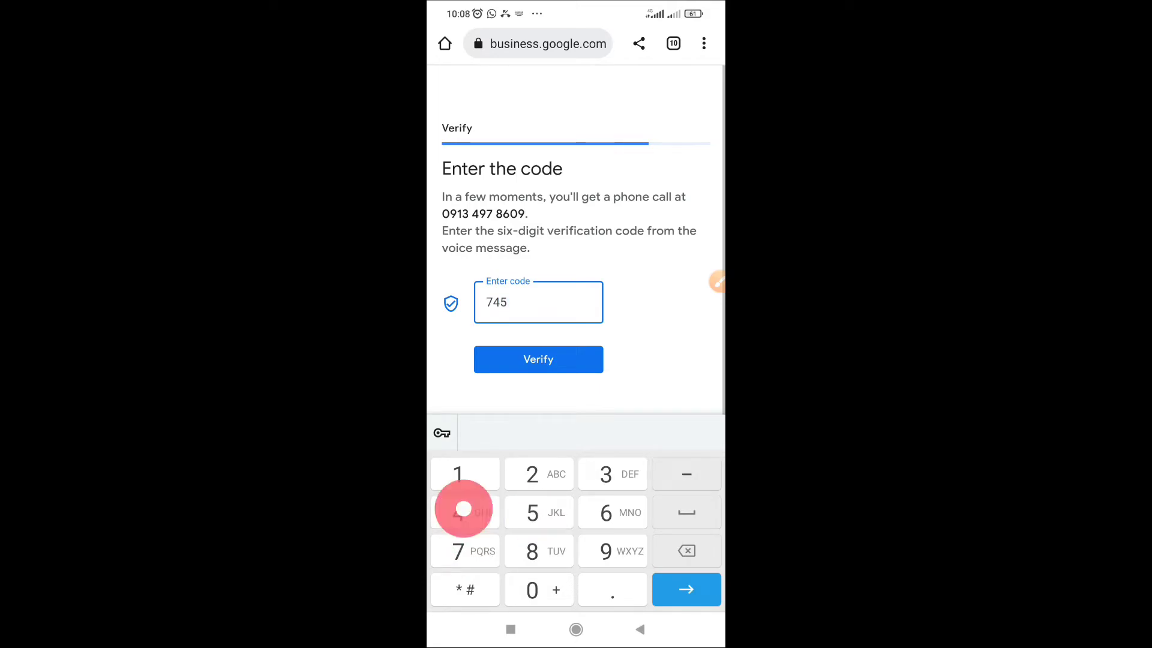
text(473)
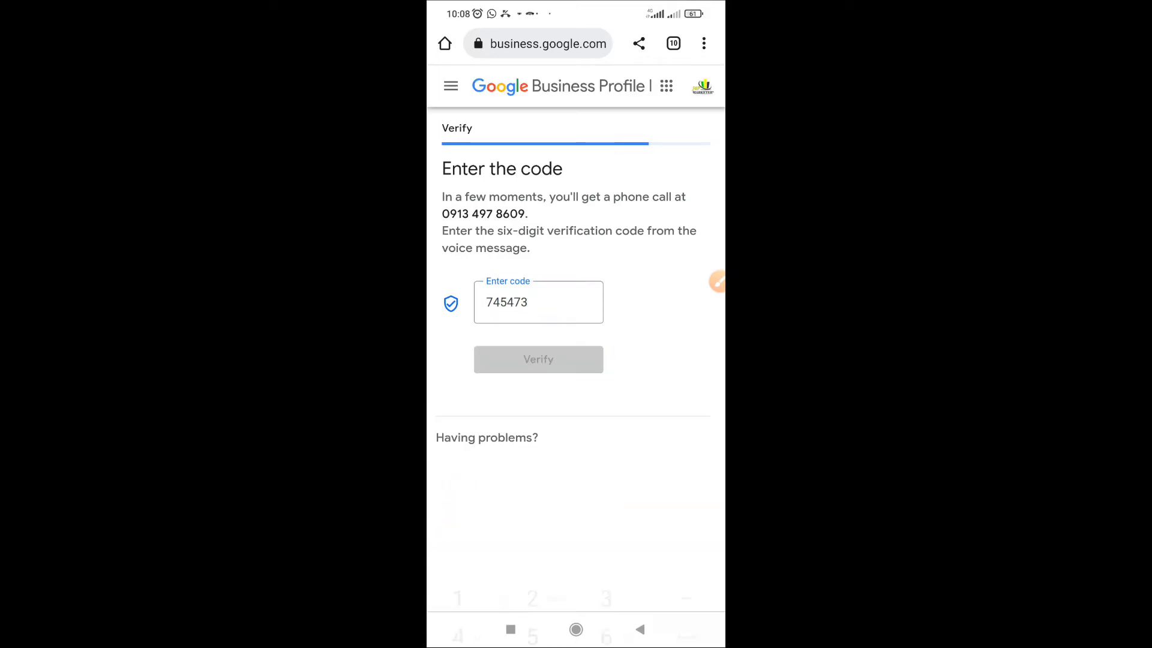
click(538, 359)
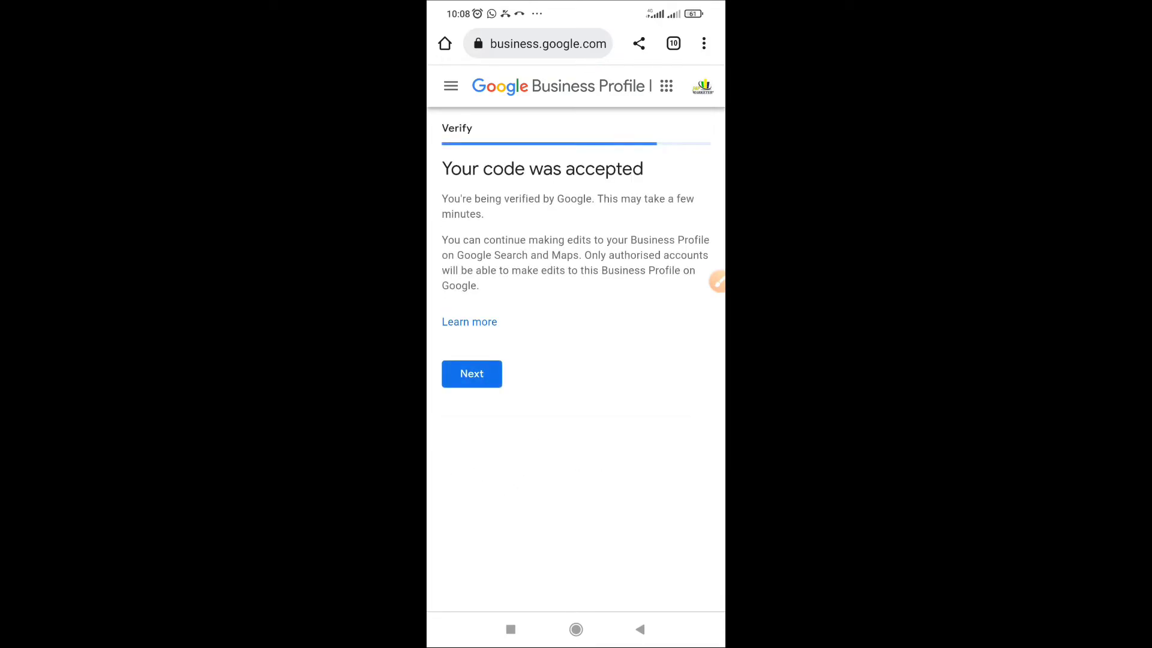
click(470, 374)
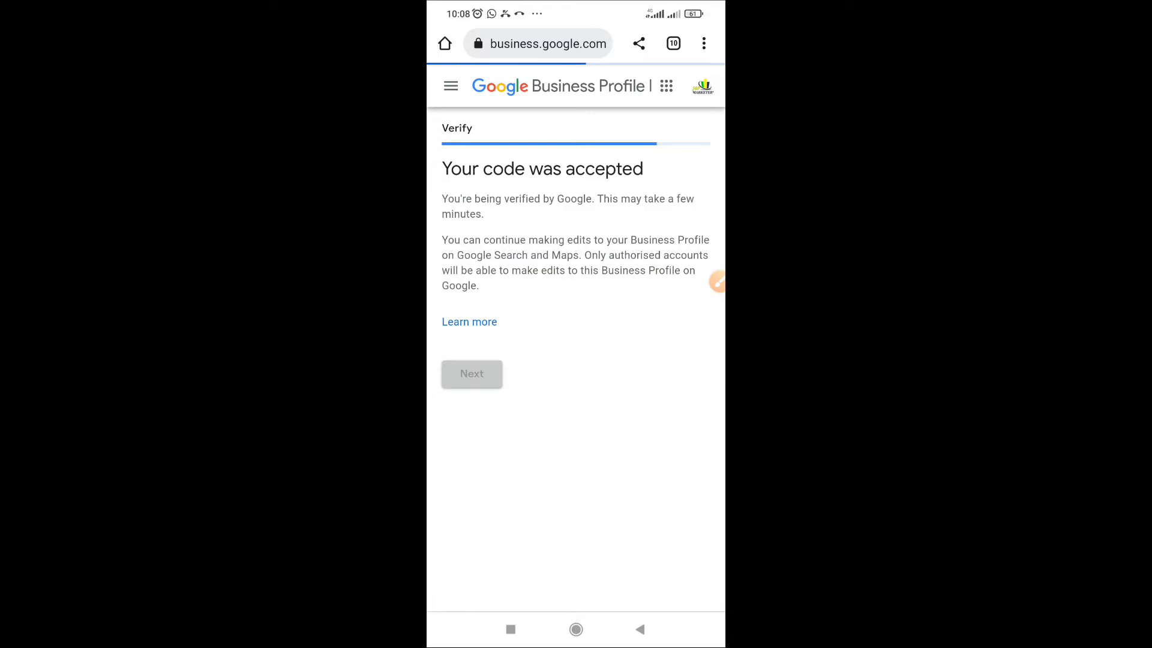
Add 'Digital marketing' as the first custom service
click(472, 374)
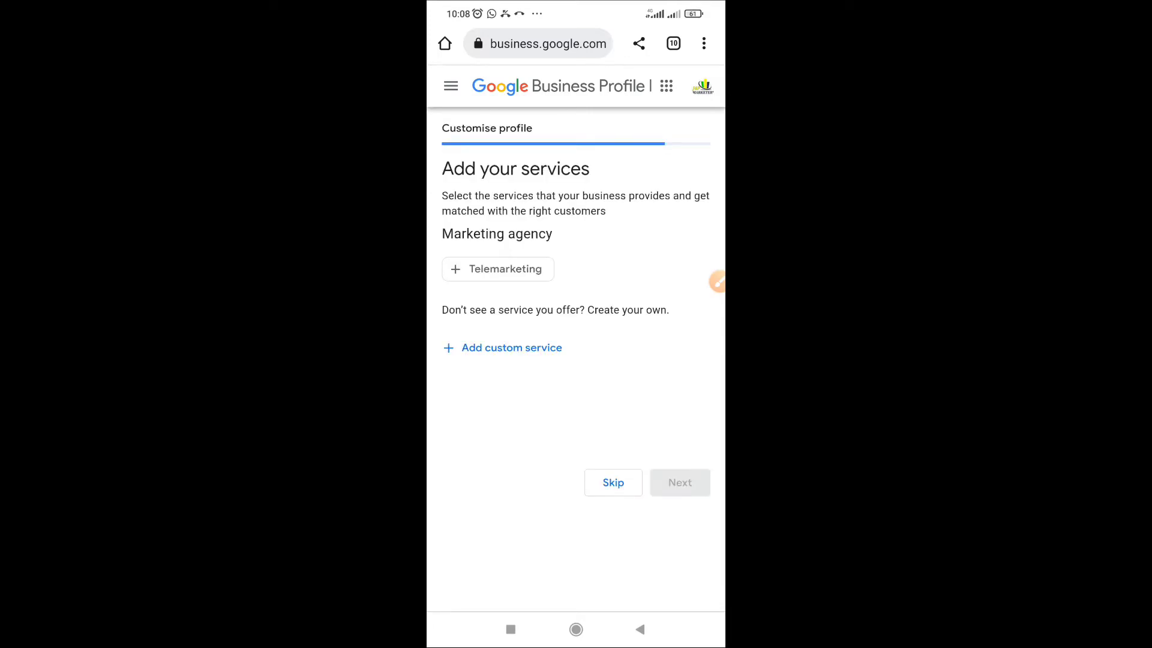
click(511, 348)
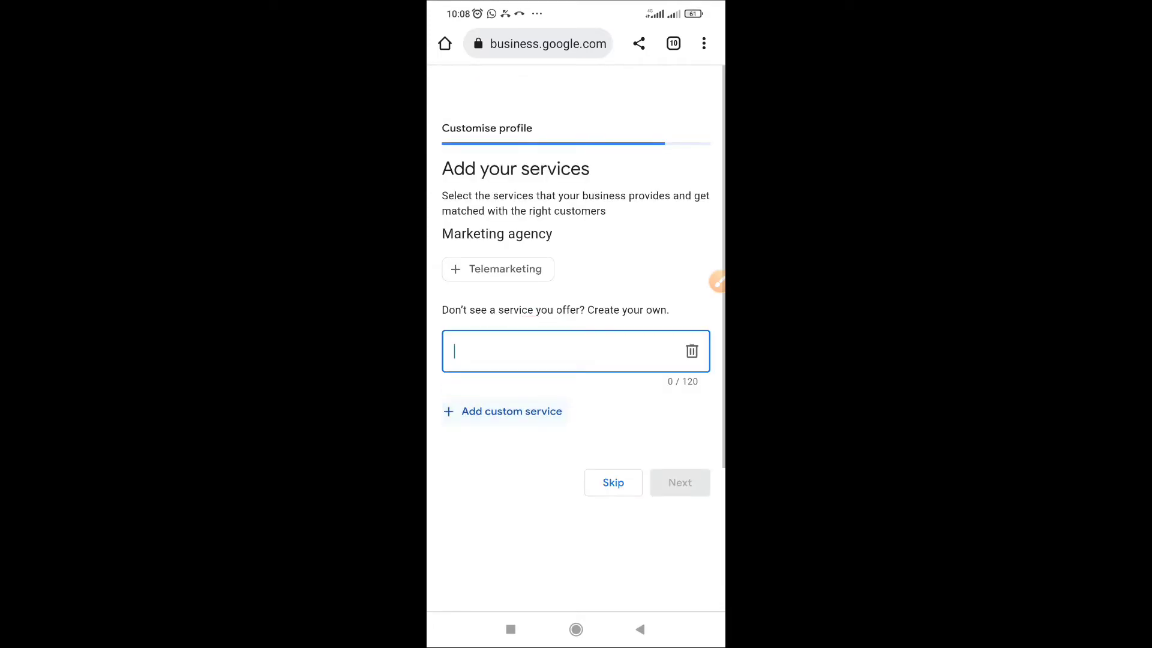
text(Dig)
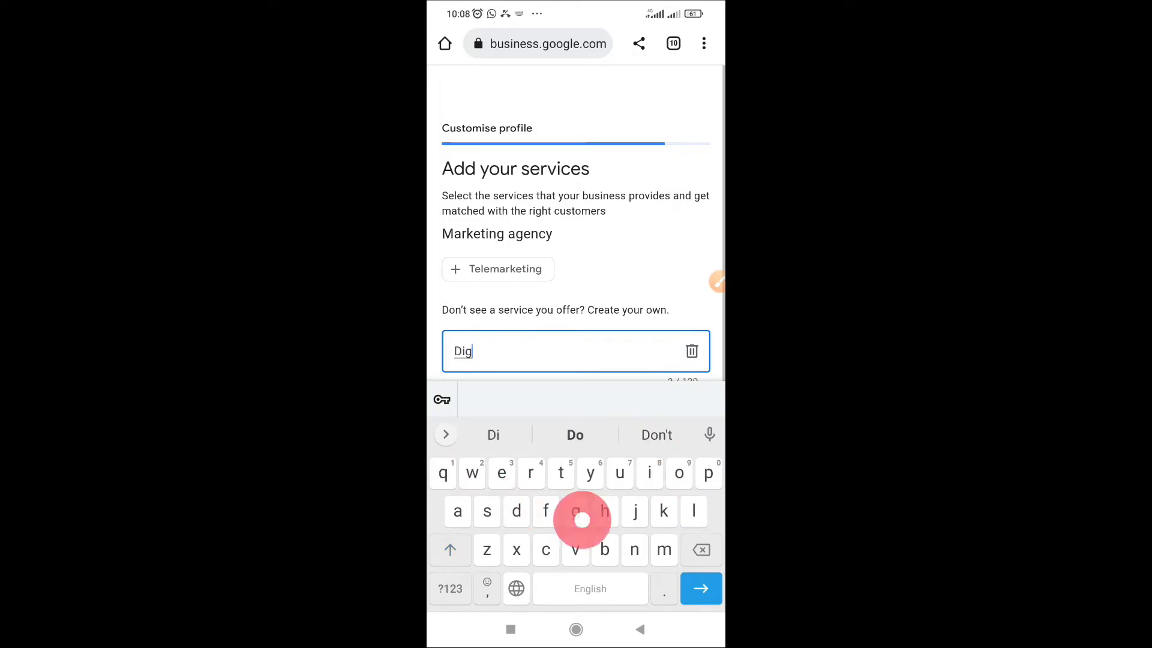
text(ital)
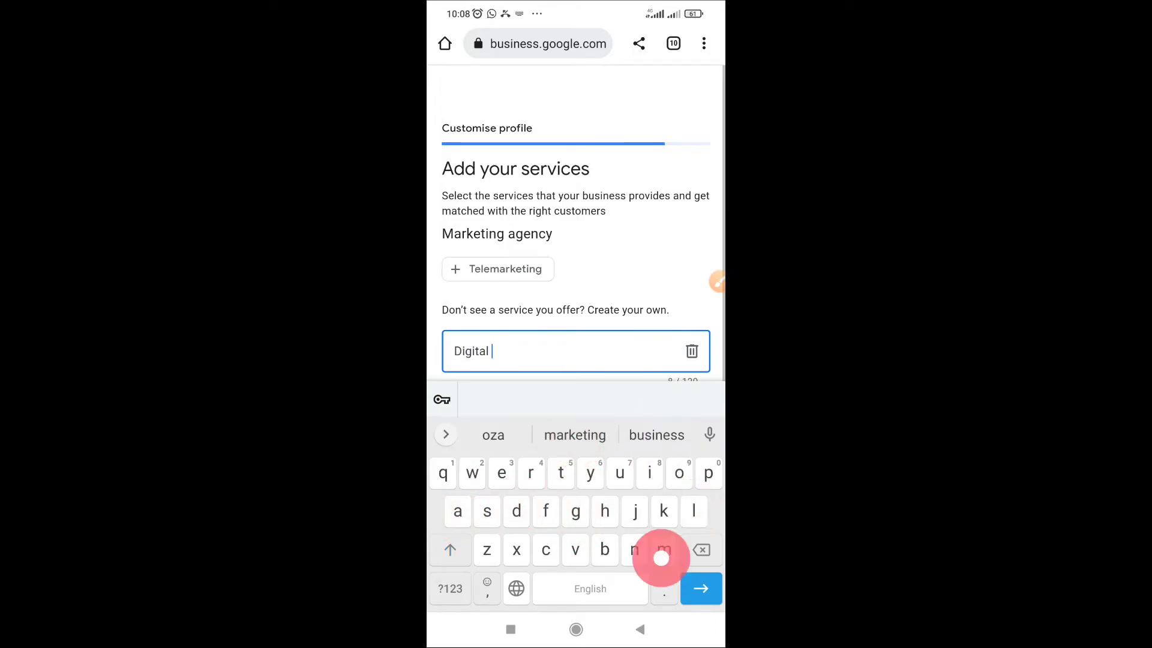
click(575, 434)
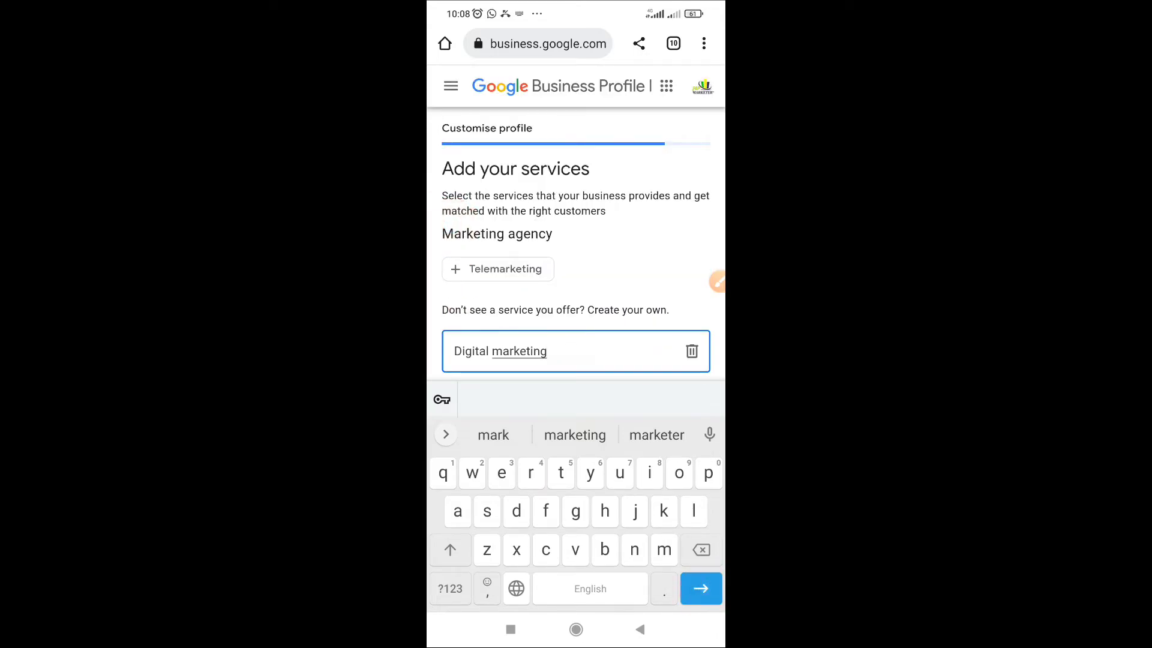
click(639, 630)
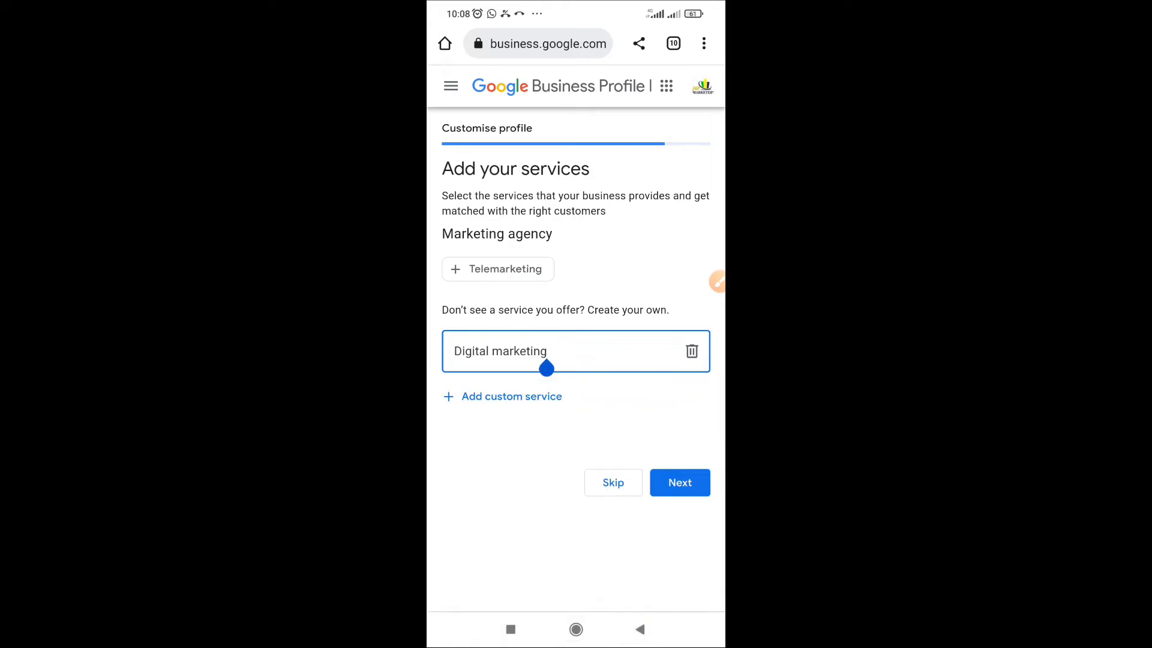
Add 'Search engine optimization' as a second custom service and continue
click(558, 351)
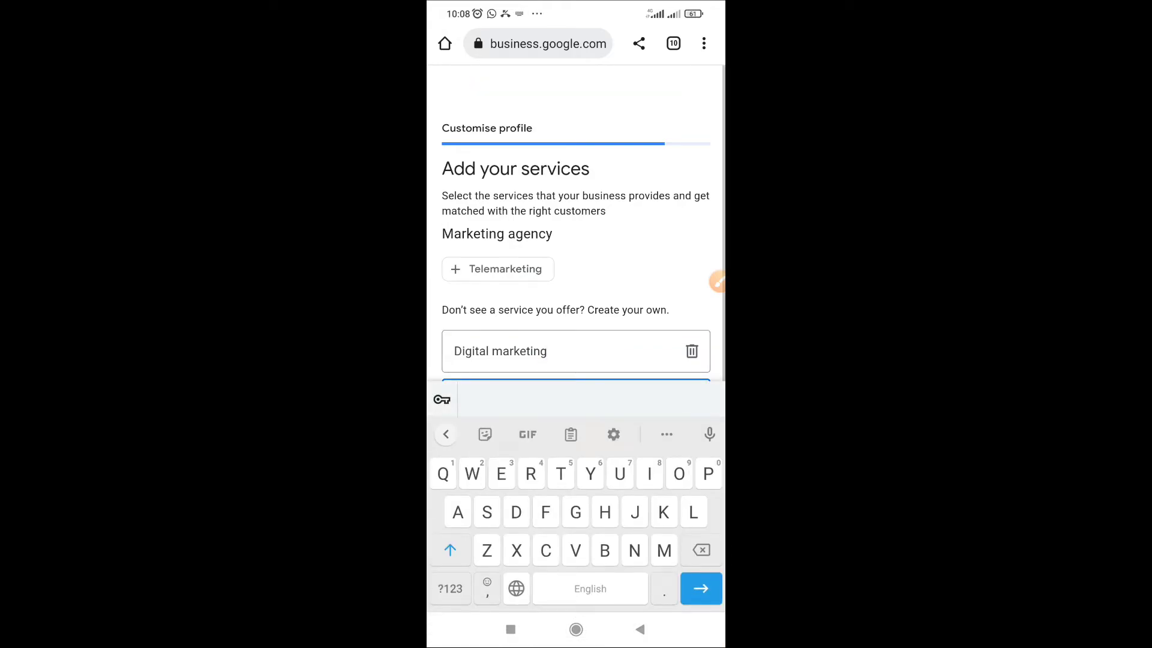
text(Search engine optimization)
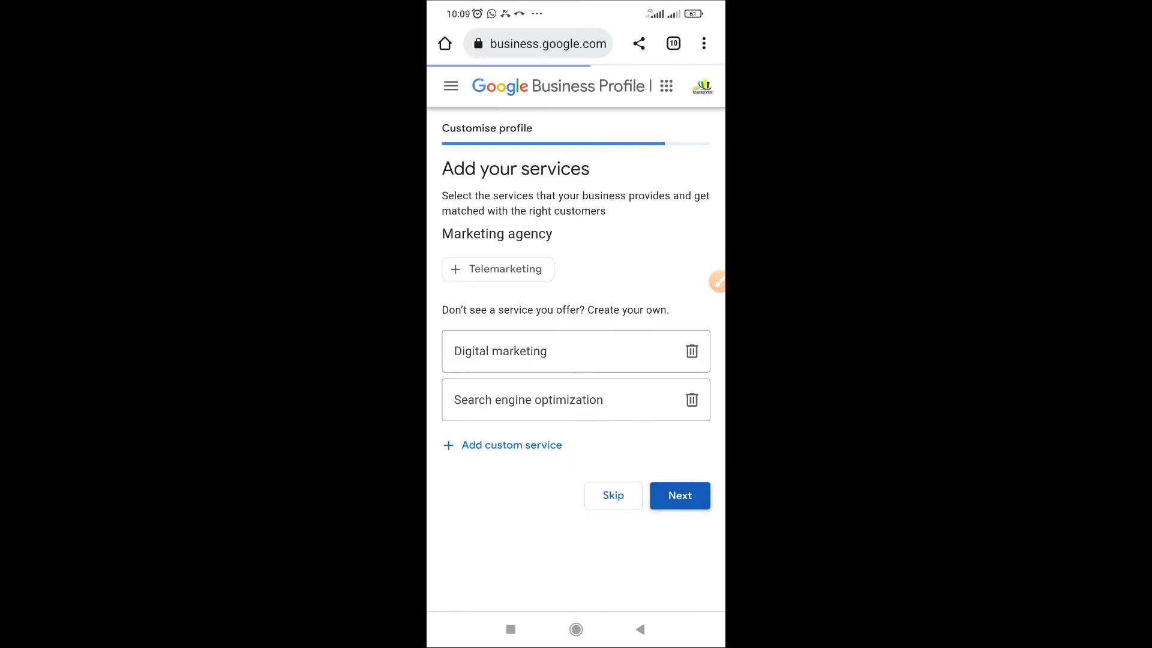
click(679, 495)
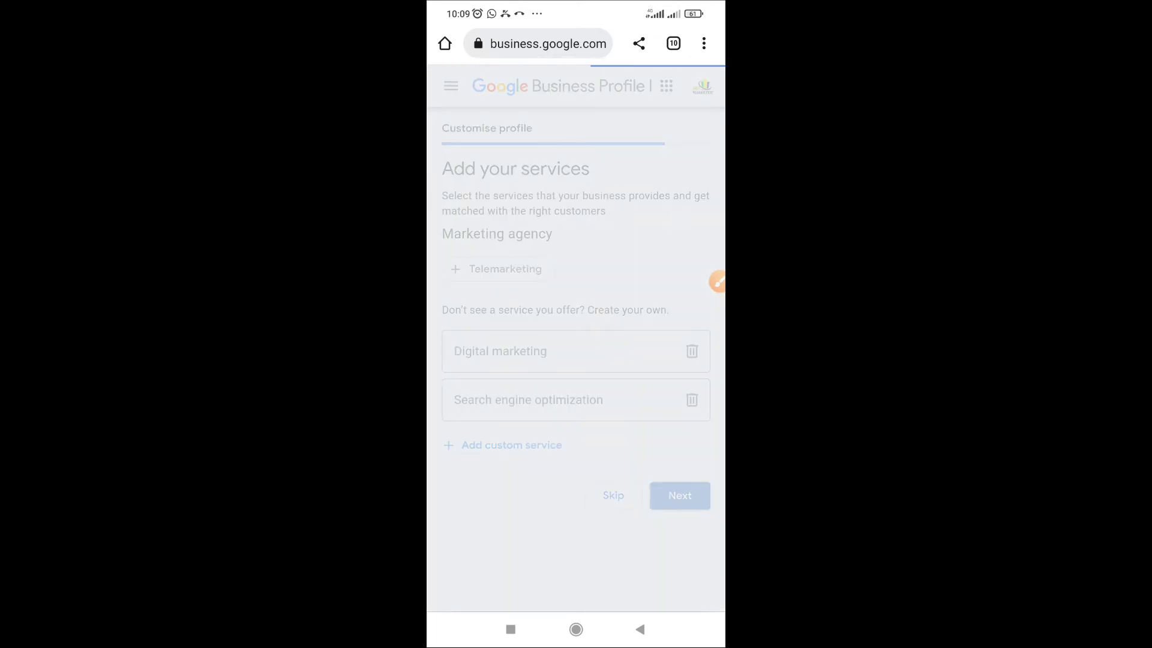
Leave all opening hours Closed and continue to the messaging step
click(680, 496)
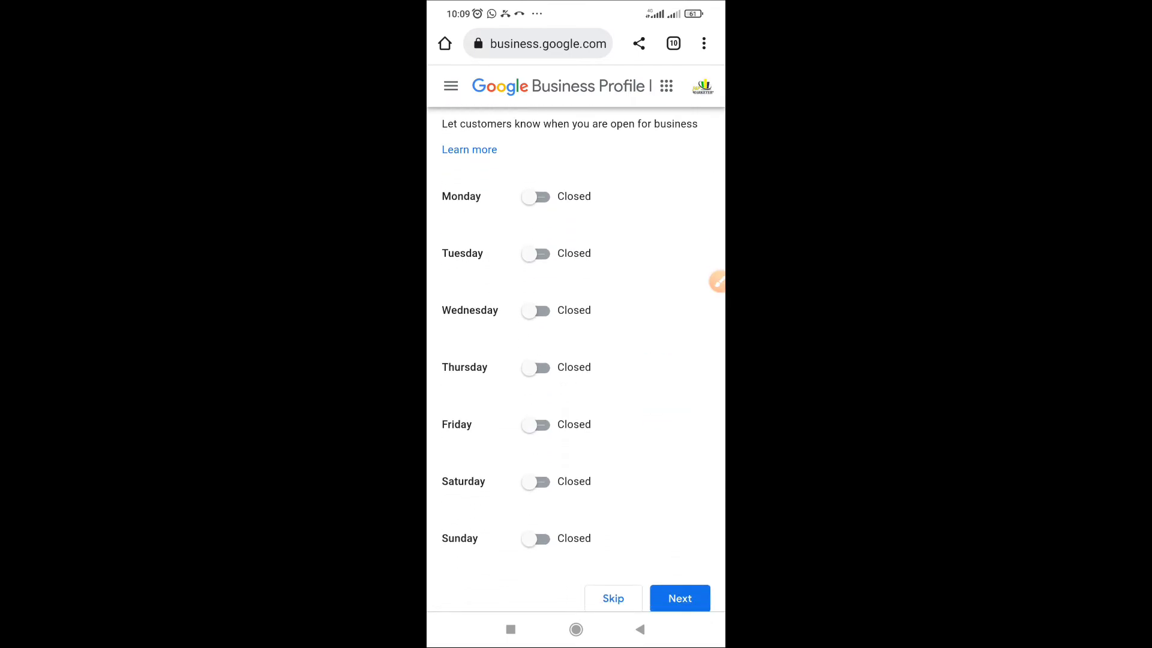
click(680, 597)
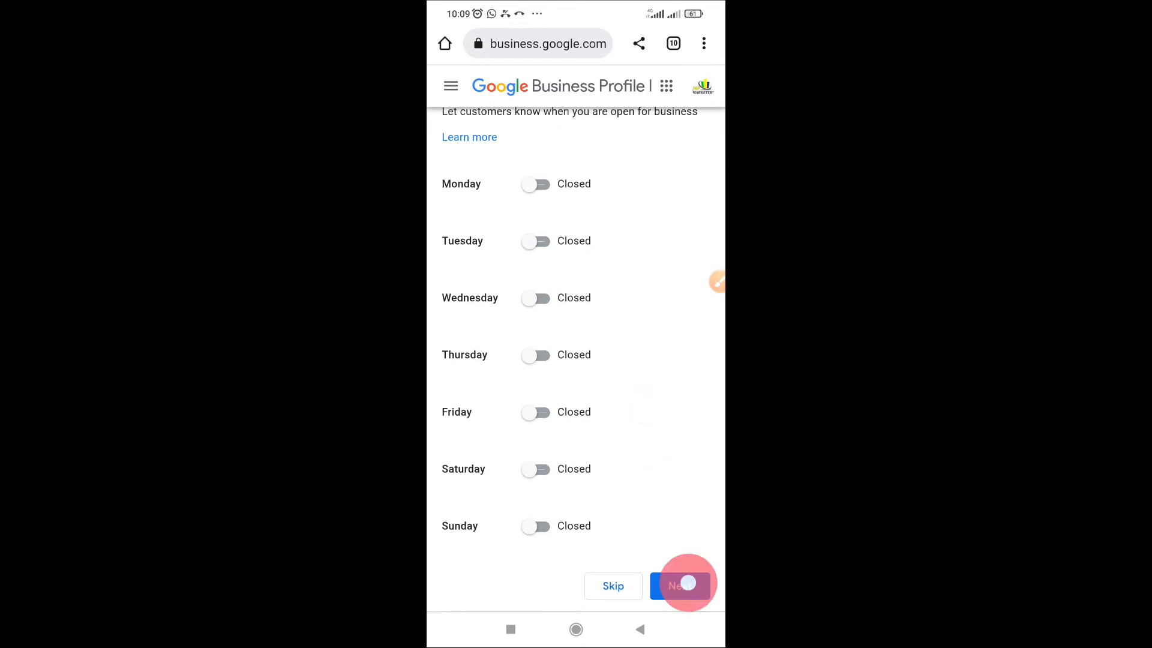
click(680, 586)
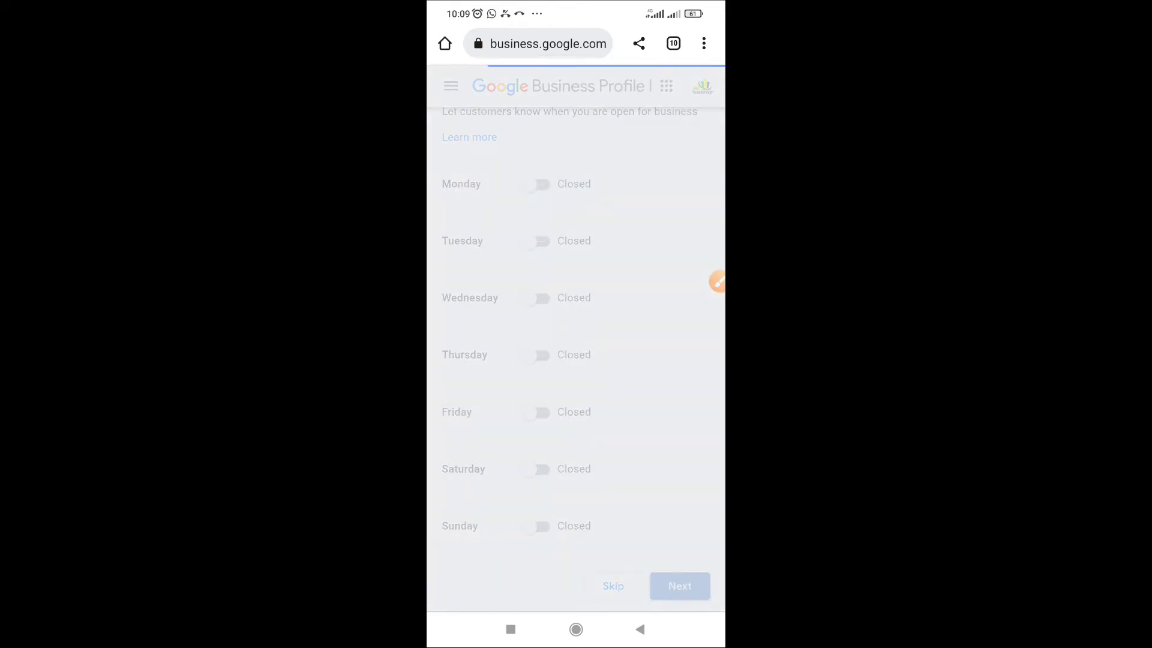
click(680, 586)
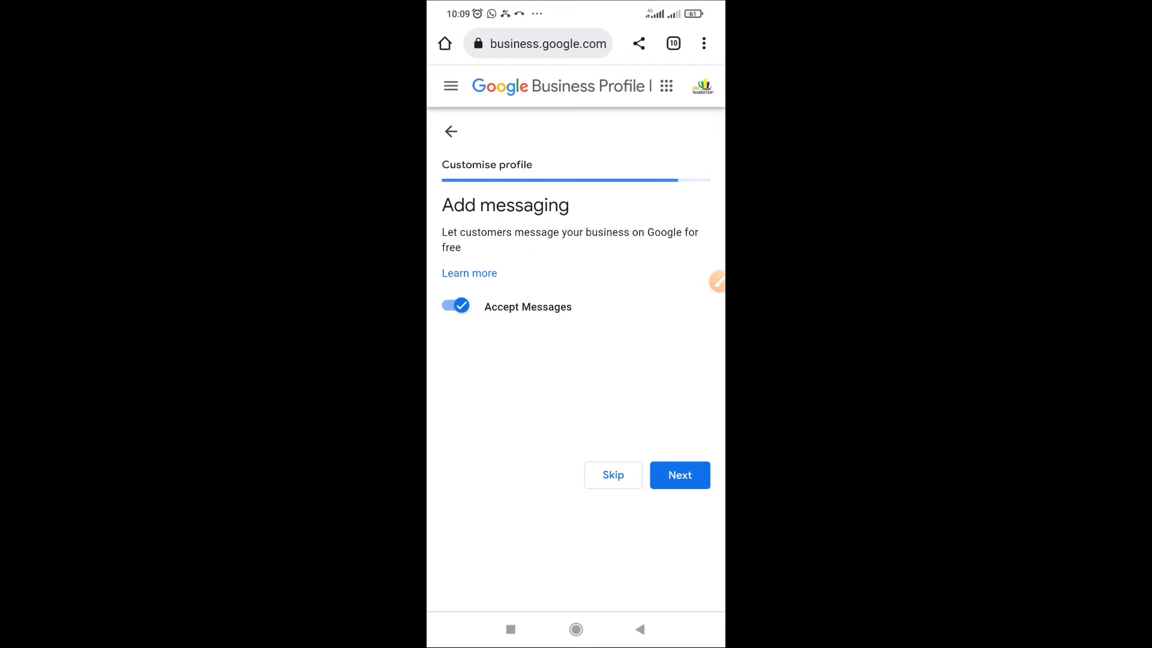
Keep messaging on and submit a description about digital marketing with islamic Principles
click(680, 475)
text(We offer digital marketing services)
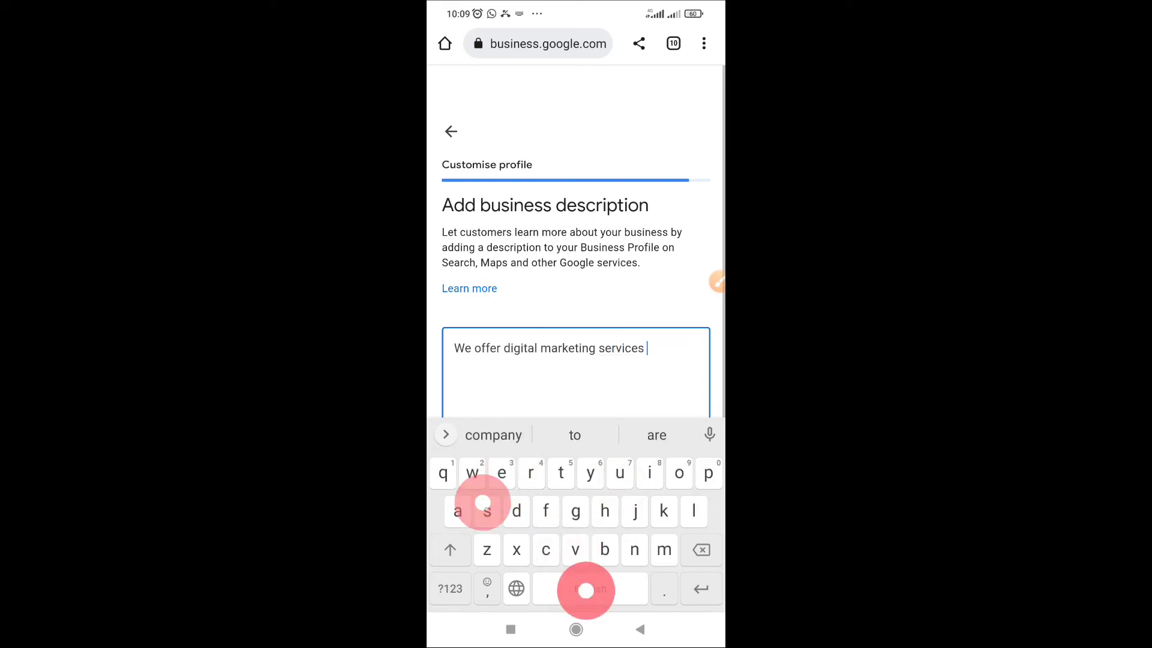
text(with the application of islamic princo)
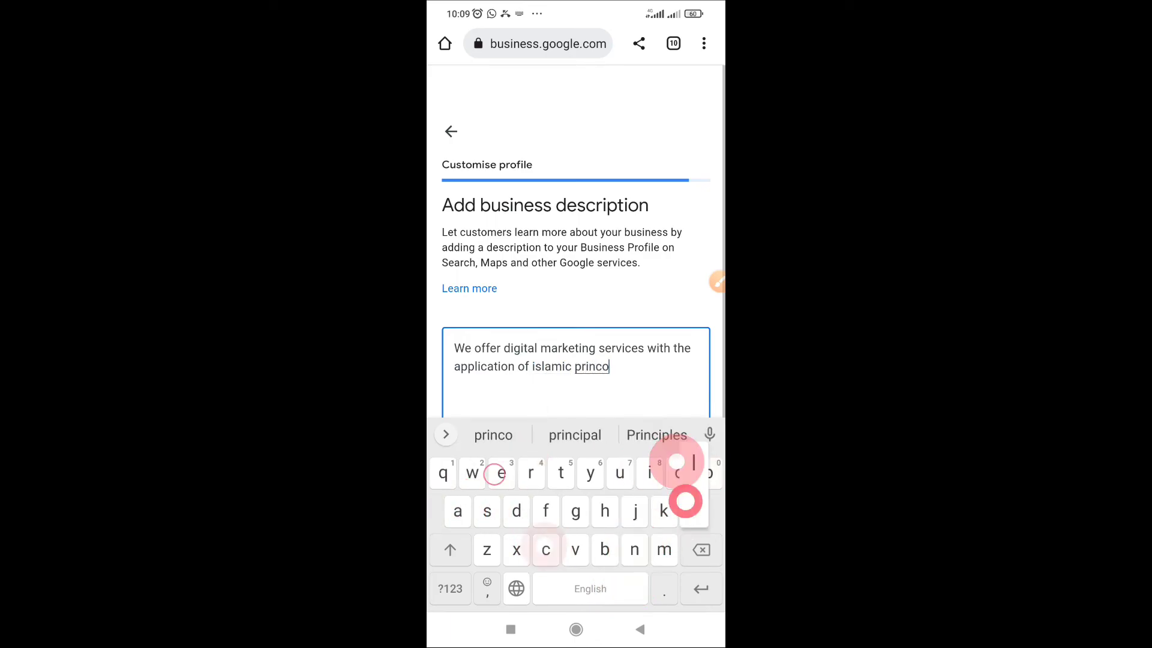
click(656, 435)
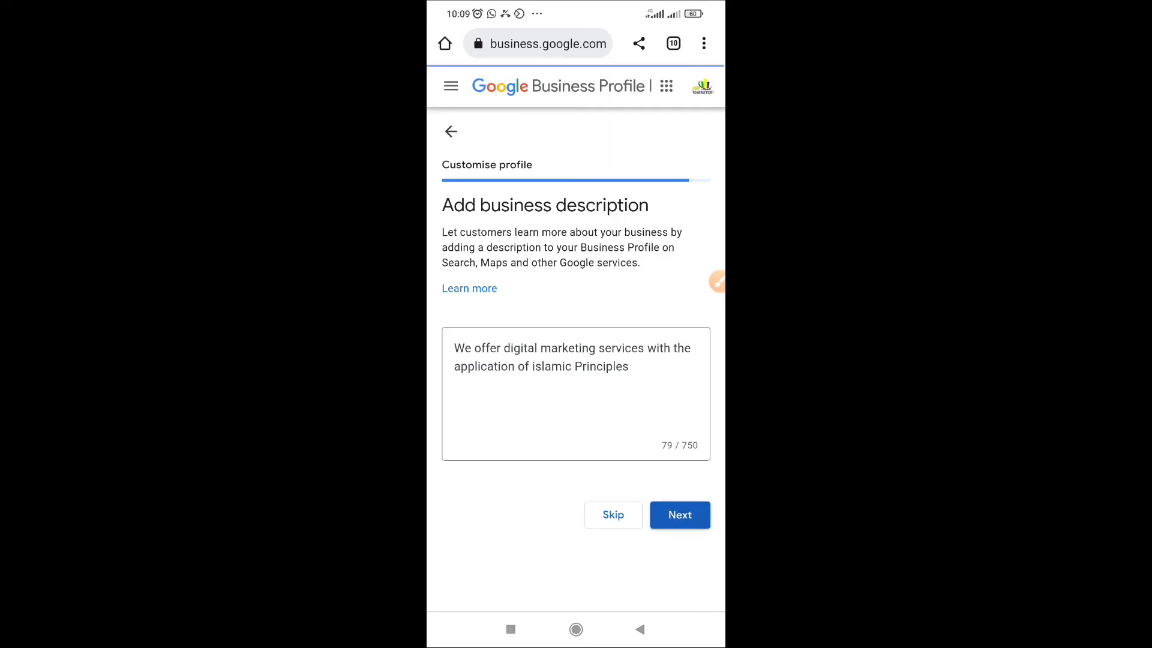
click(679, 515)
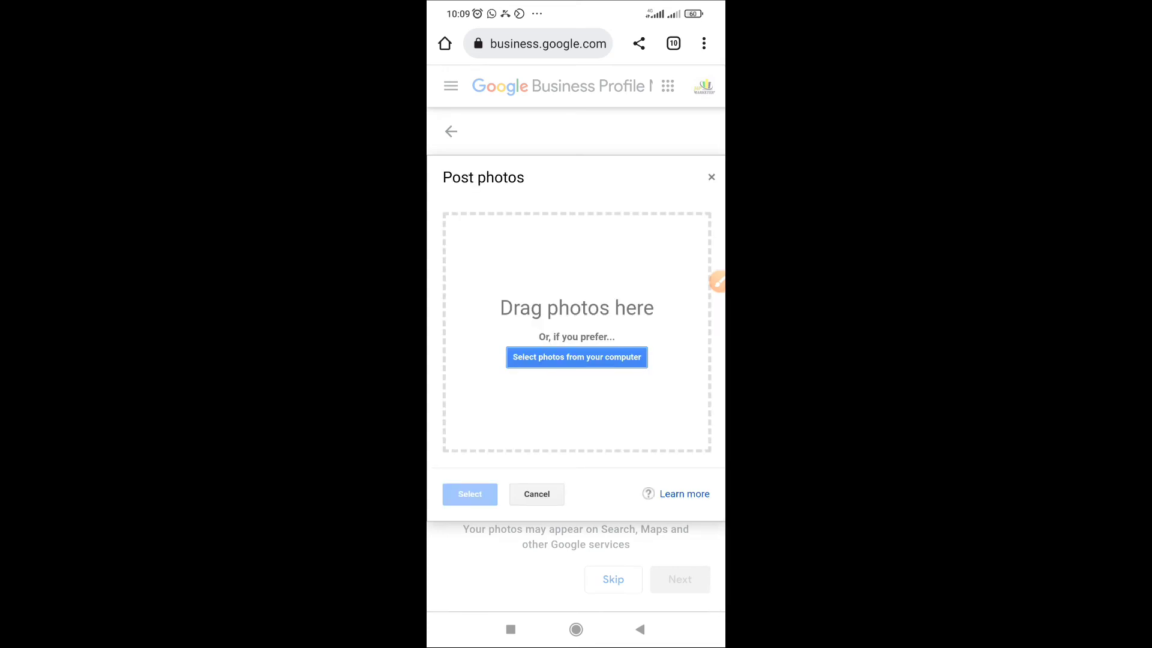
Upload the laptop logo image as a business photo and finish customising
click(576, 356)
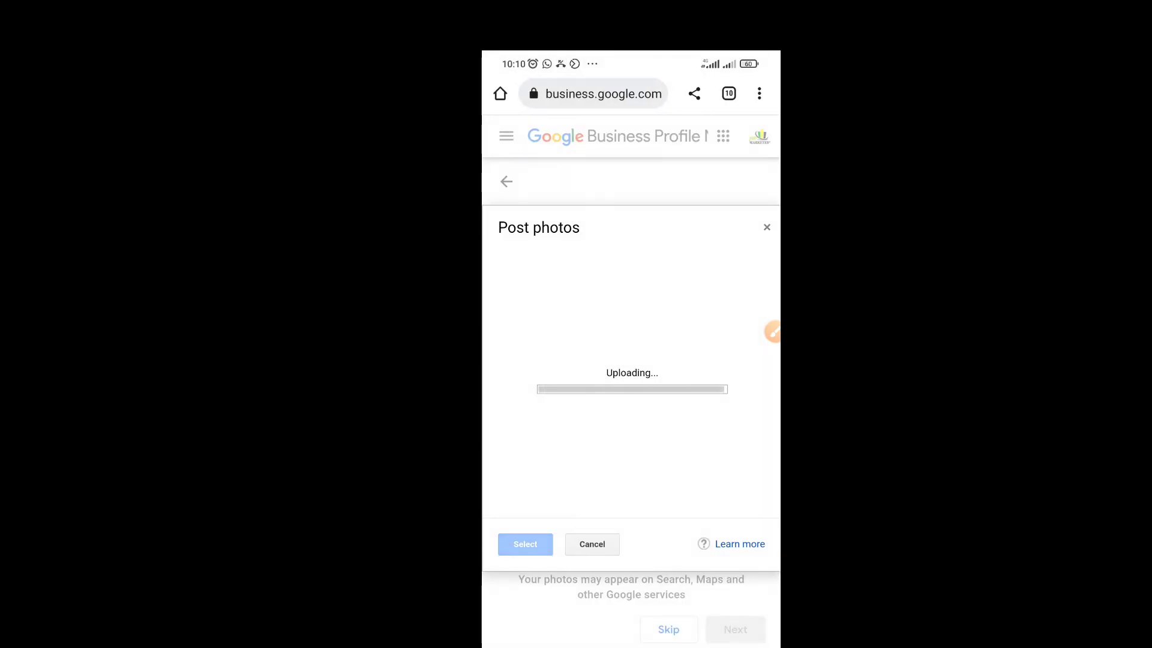
click(592, 545)
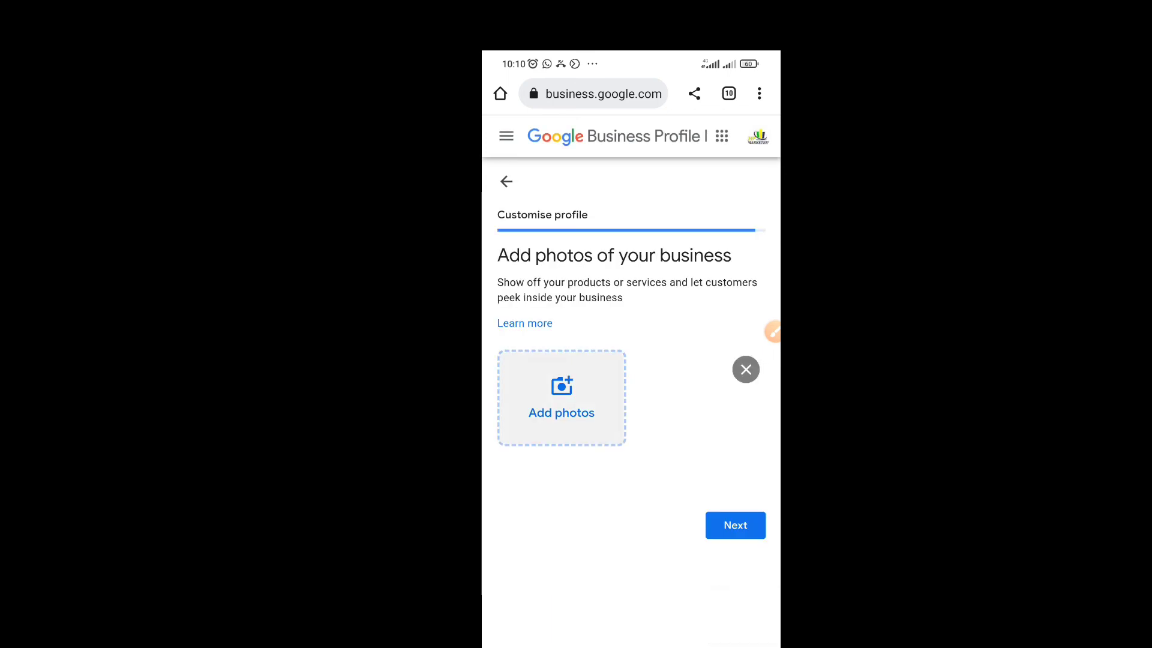
click(561, 398)
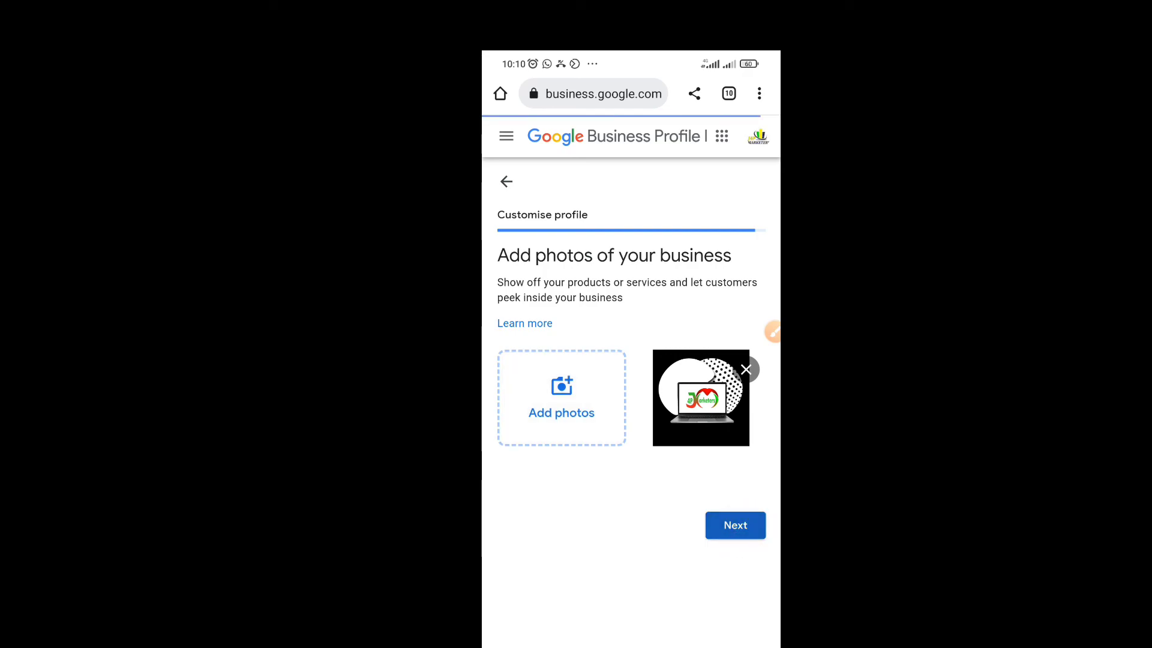
click(735, 525)
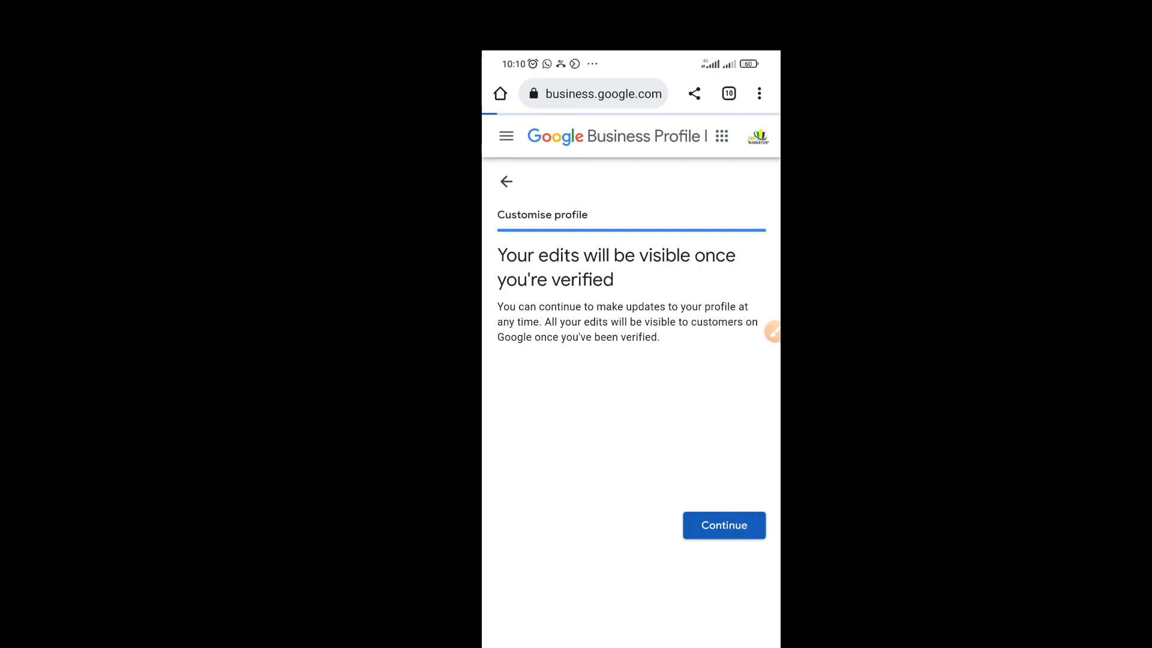
Continue to Google Search and view the J4PMARKETERS AGENCY profile card pending verification
click(722, 525)
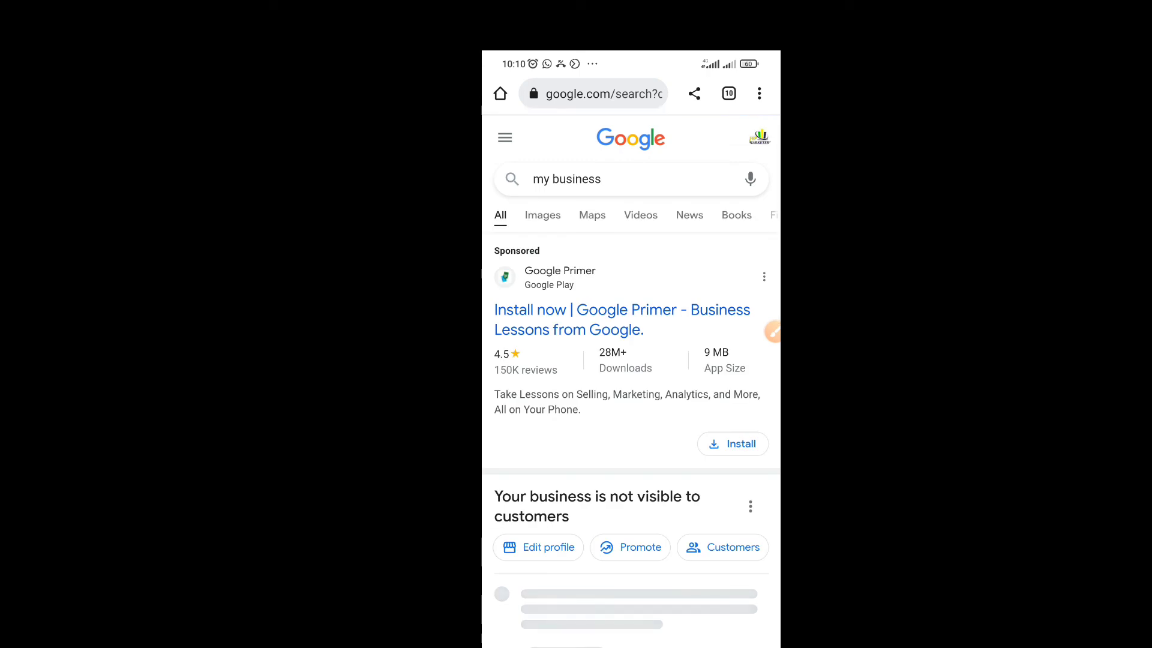
scroll(down, 3)
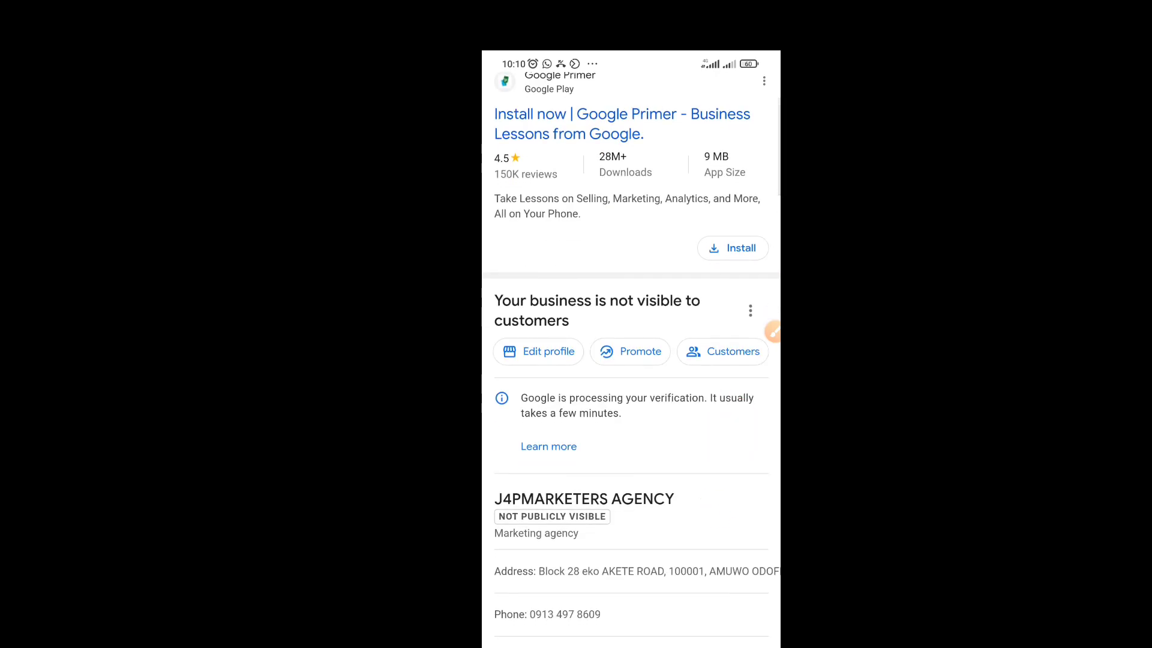
scroll(up, 3)
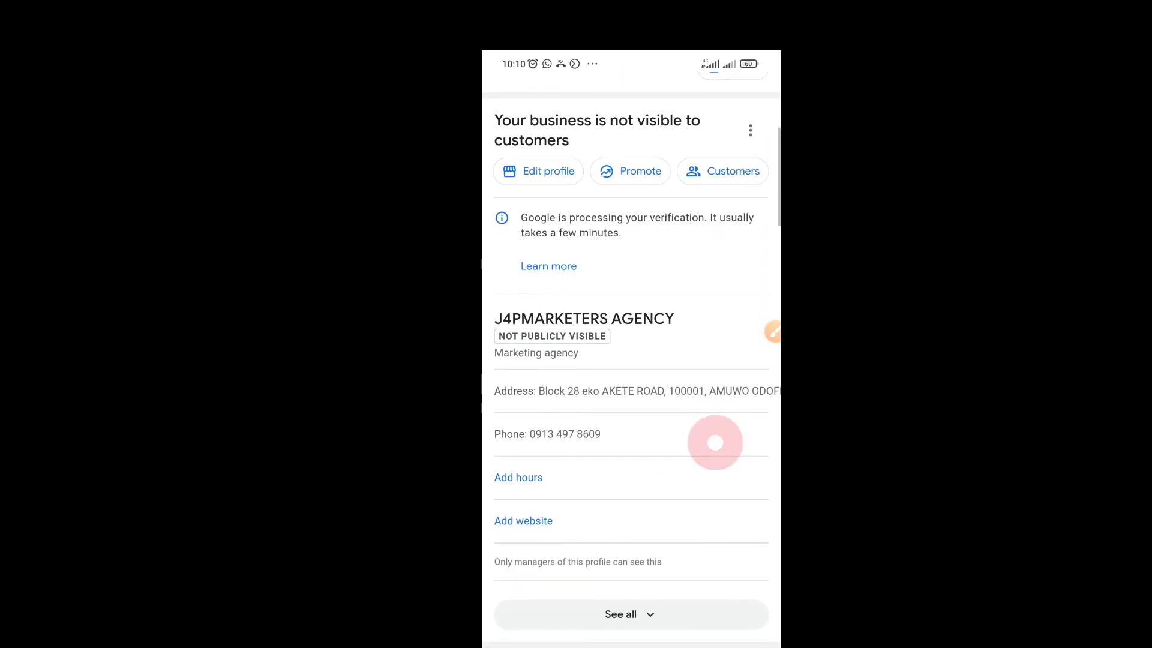